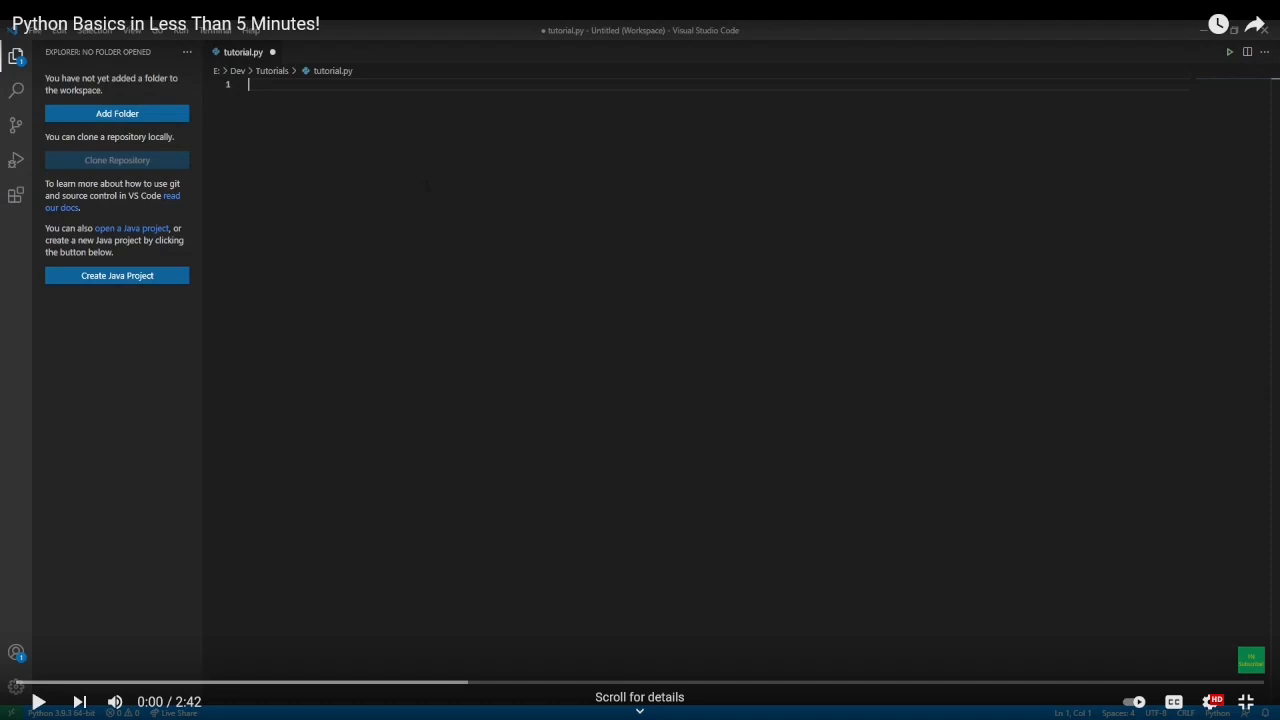
mouse_move(189, 599)
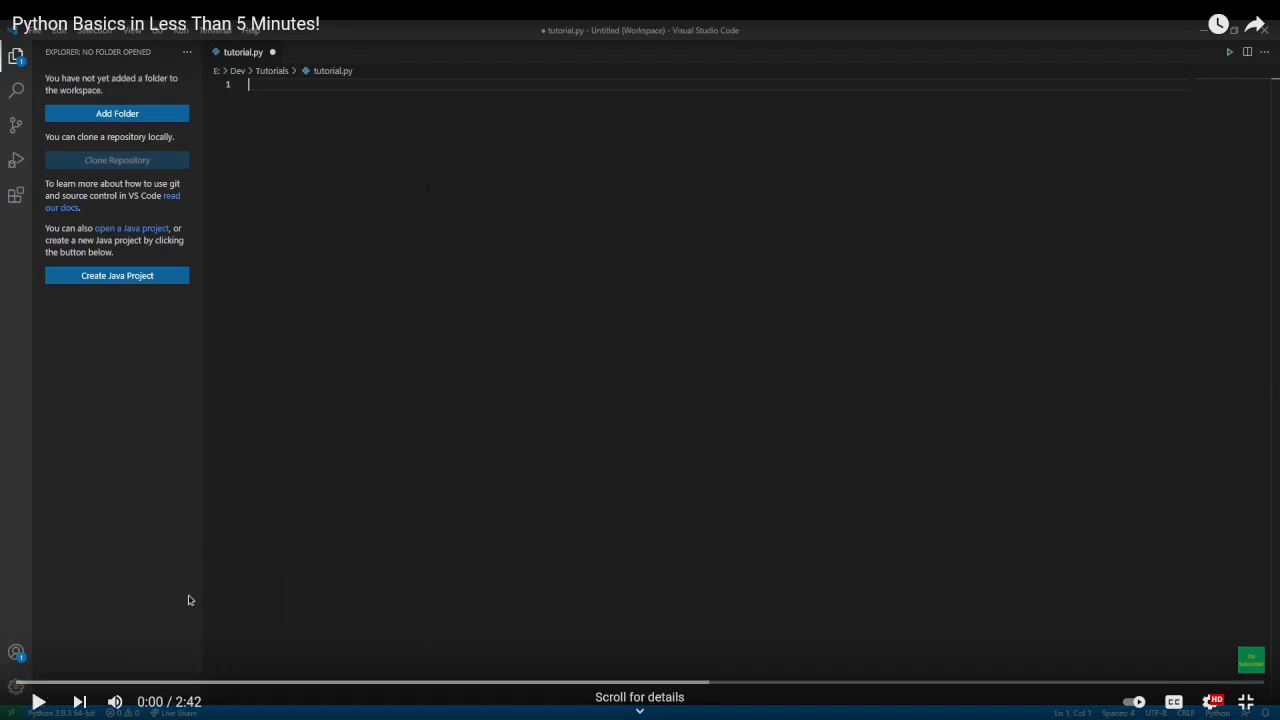
mouse_move(38, 701)
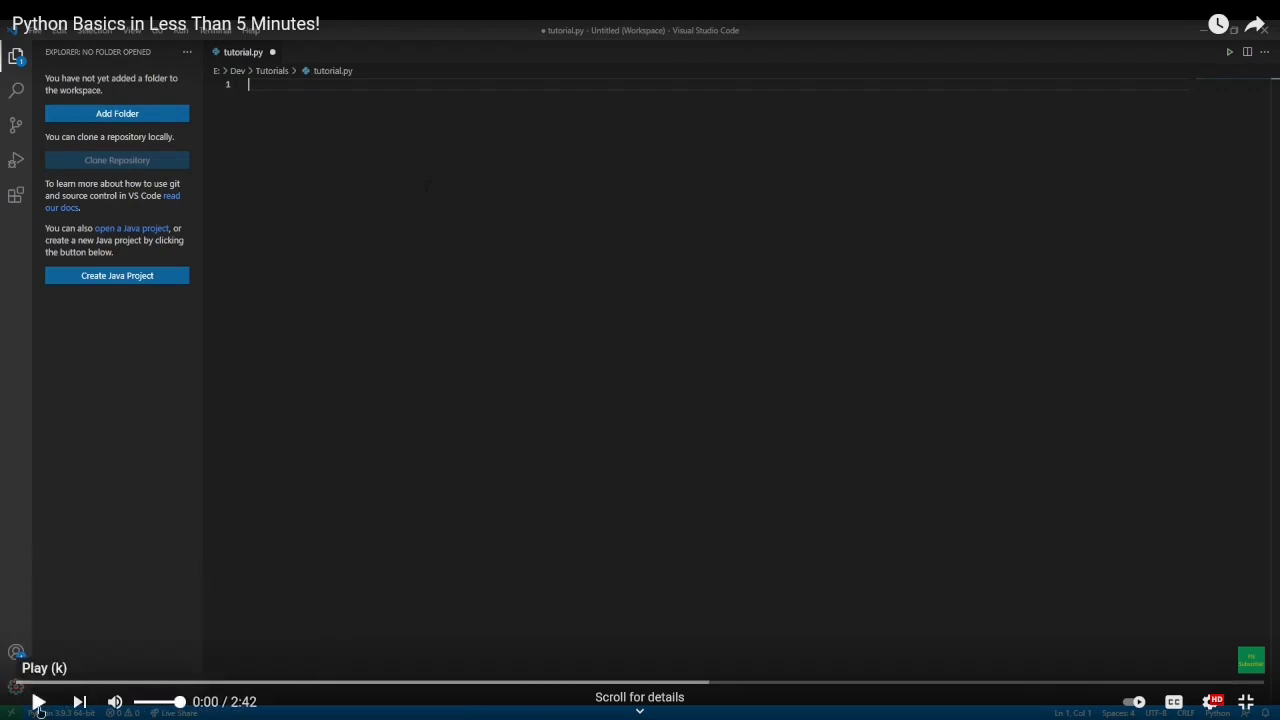
mouse_move(96, 688)
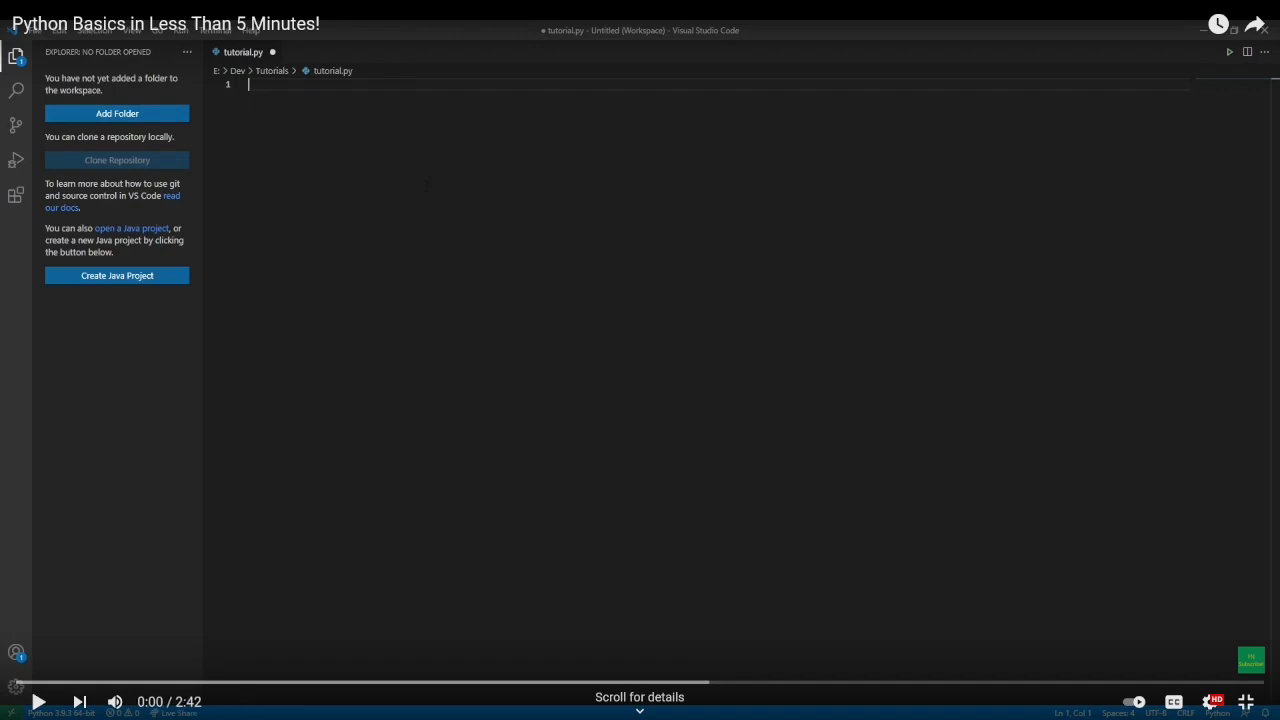
mouse_move(38, 701)
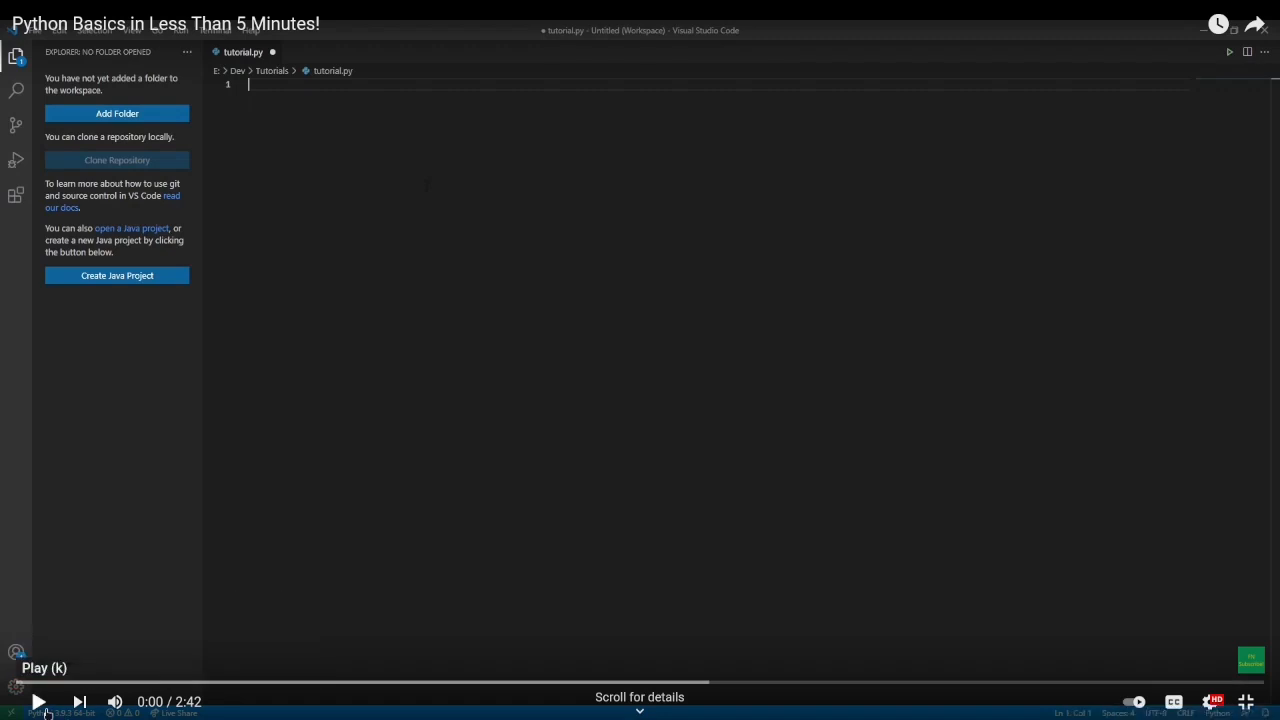
Watch the tutorial type 'import' on the first line of tutorial.py.
type("import")
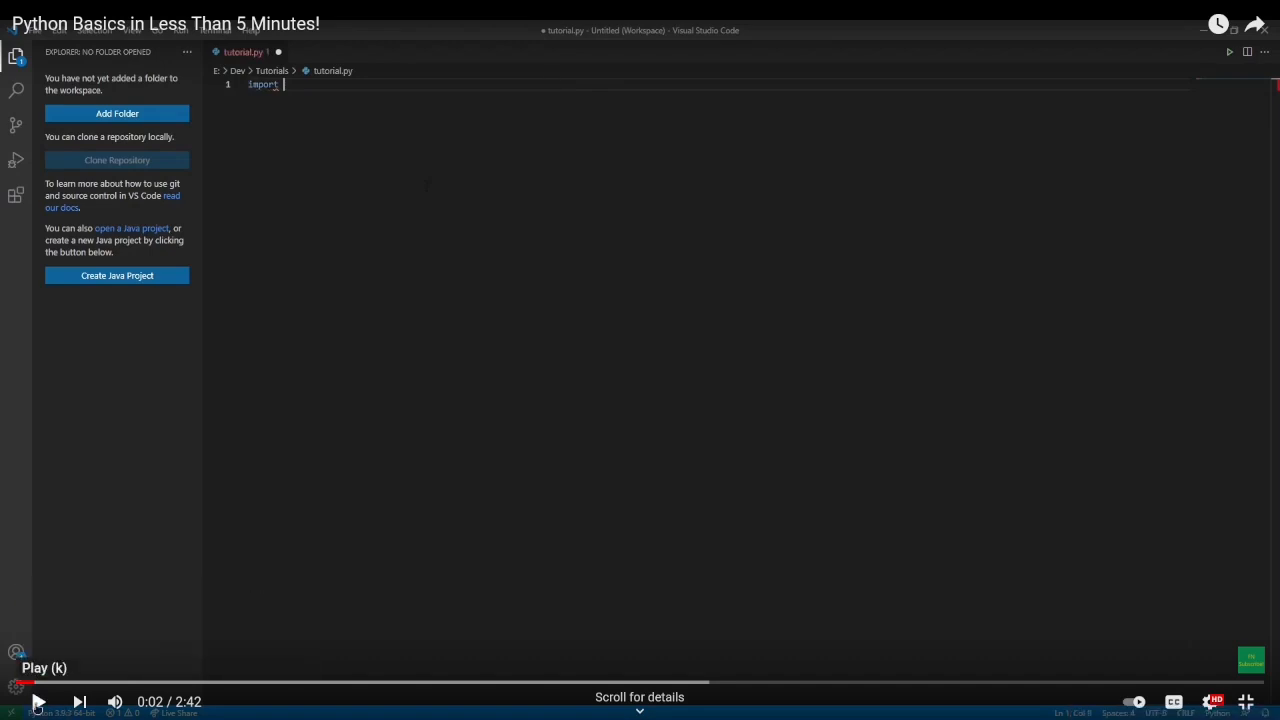
mouse_move(20, 660)
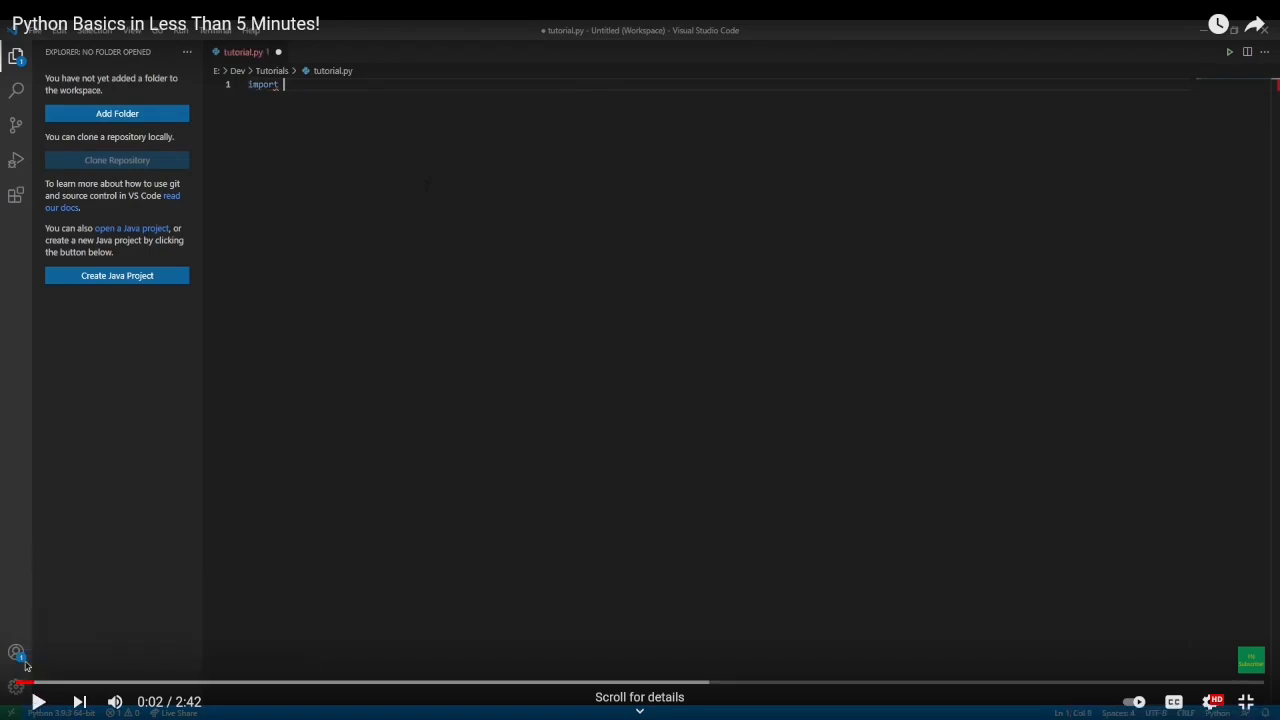
mouse_move(38, 701)
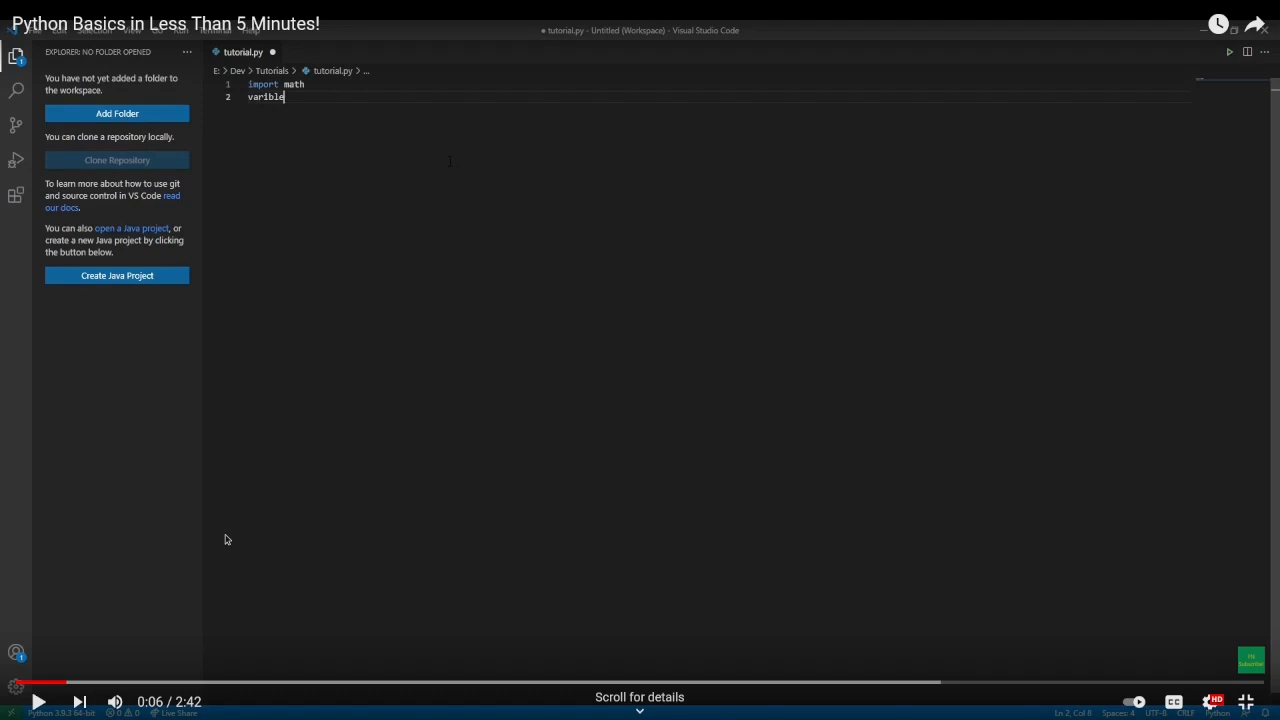
Resume the tutorial to 0:15, where line two reads 'varible_name ='.
left_click(38, 701)
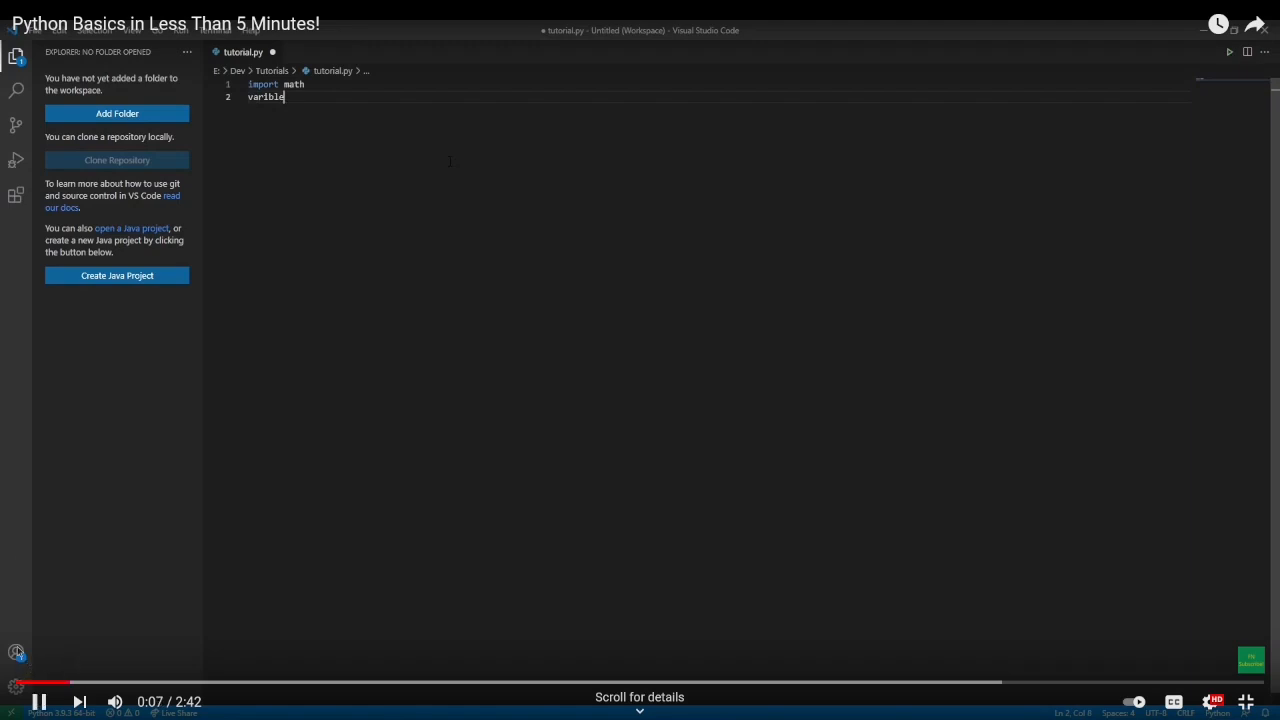
type("_name =")
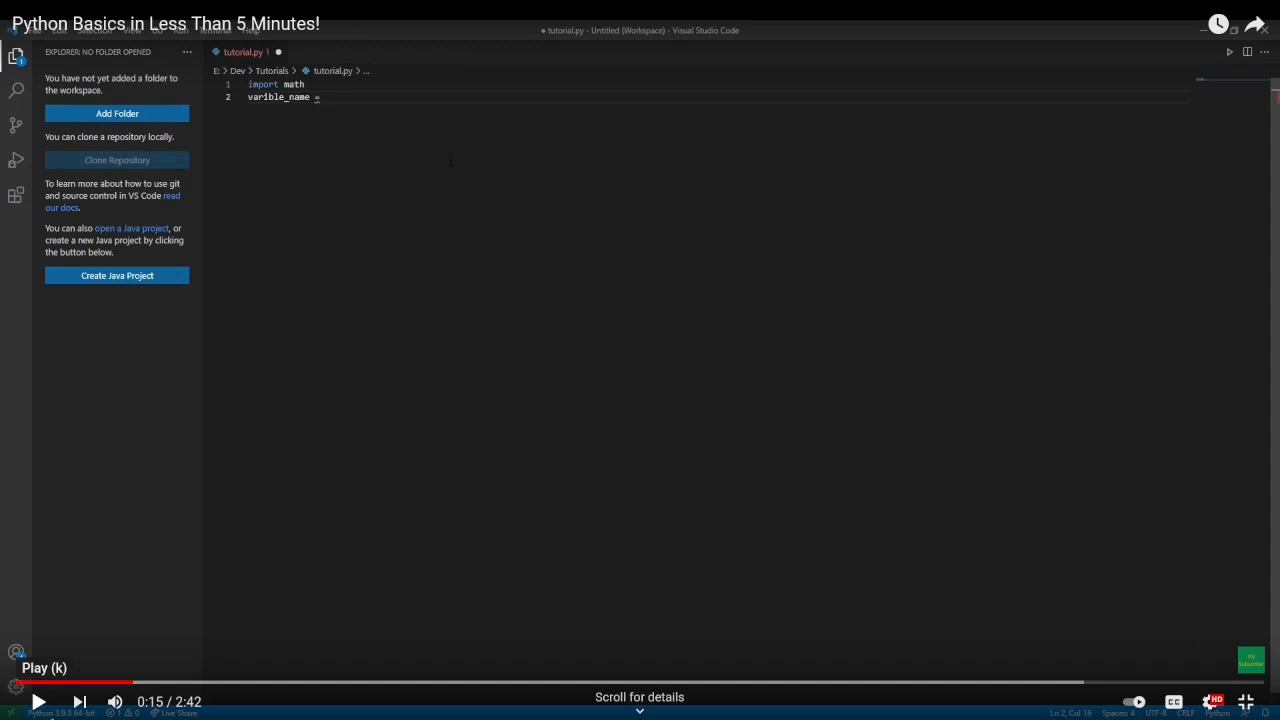
Play on as varible_name becomes True and print(varible_name) appears, pausing at 0:34.
left_click(38, 701)
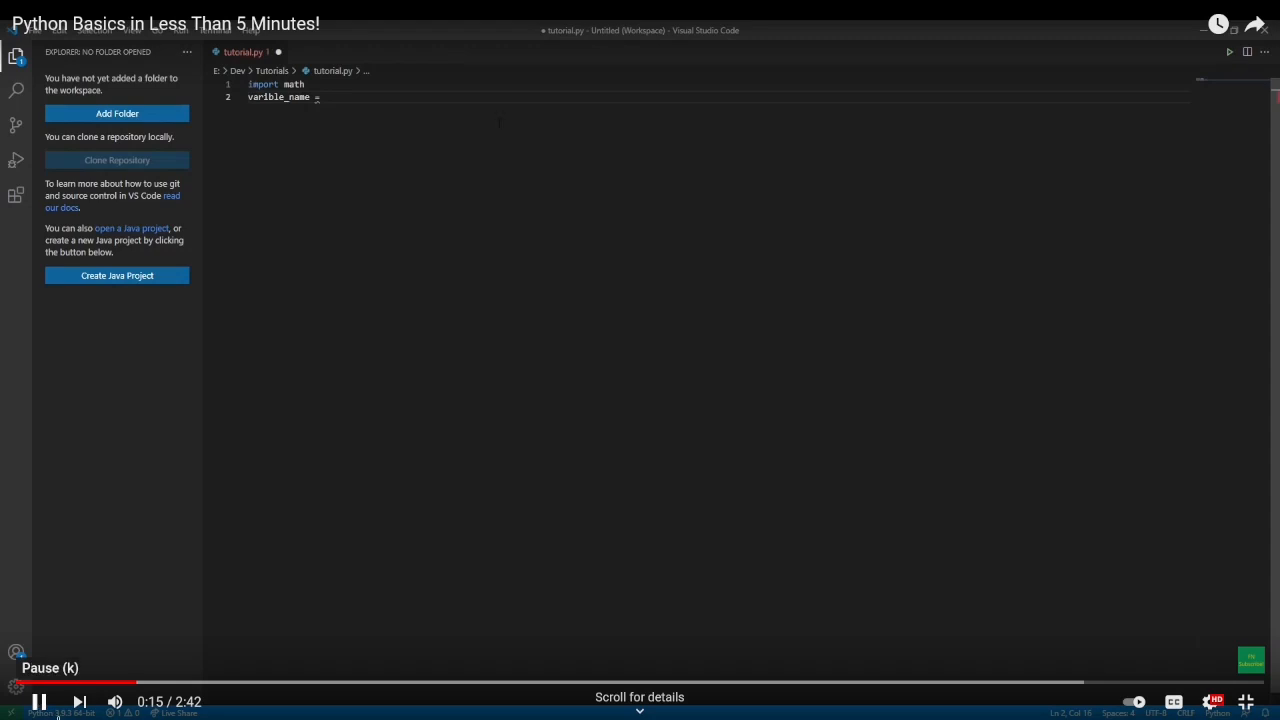
type("5")
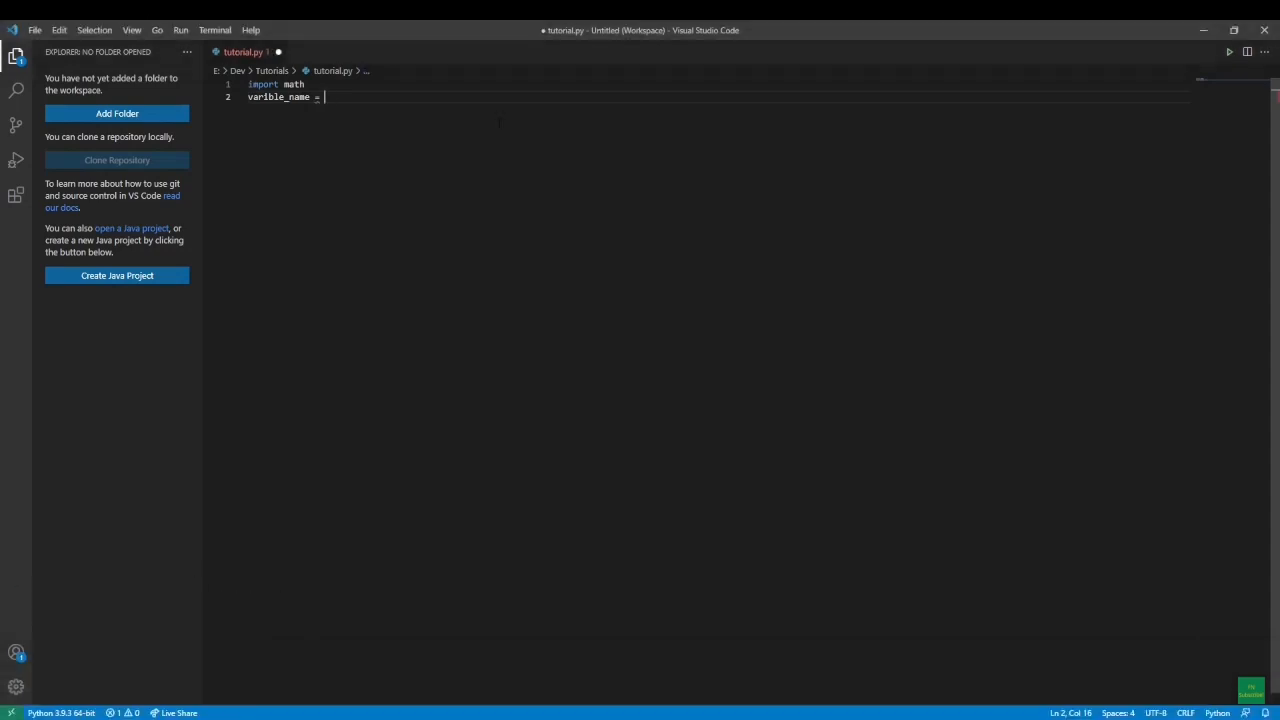
type("2.5")
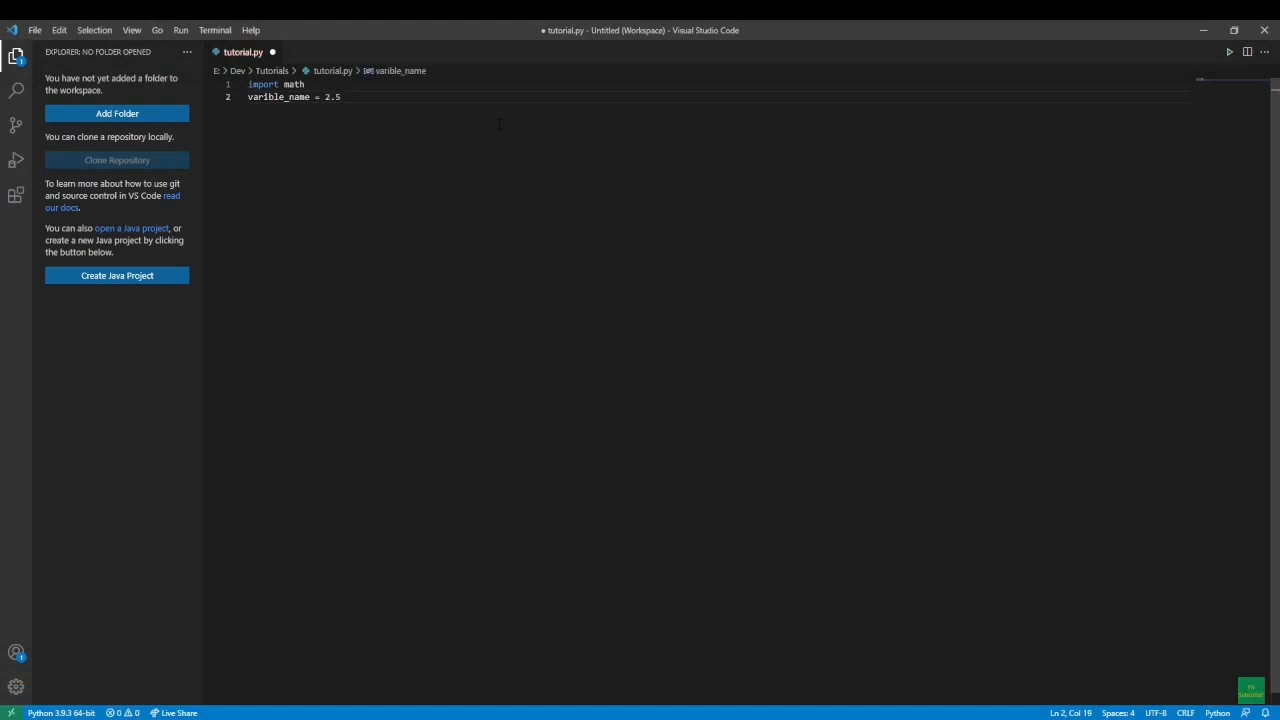
type("T")
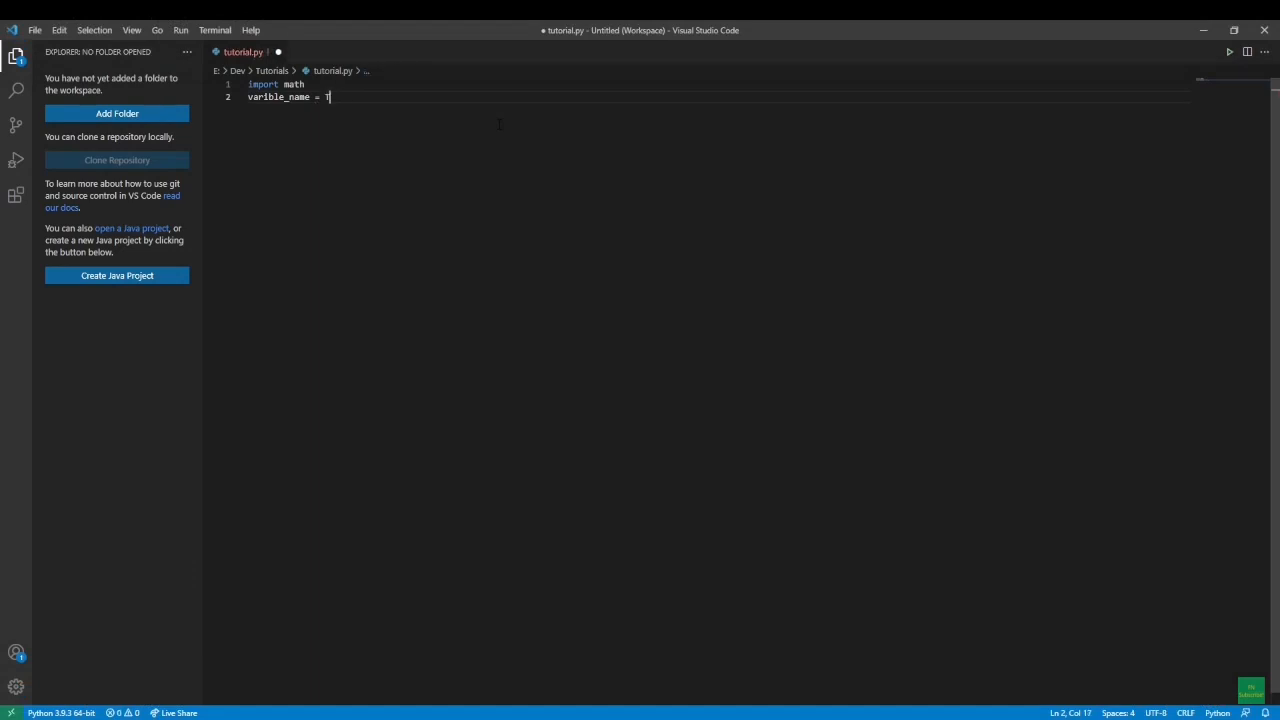
type("rue")
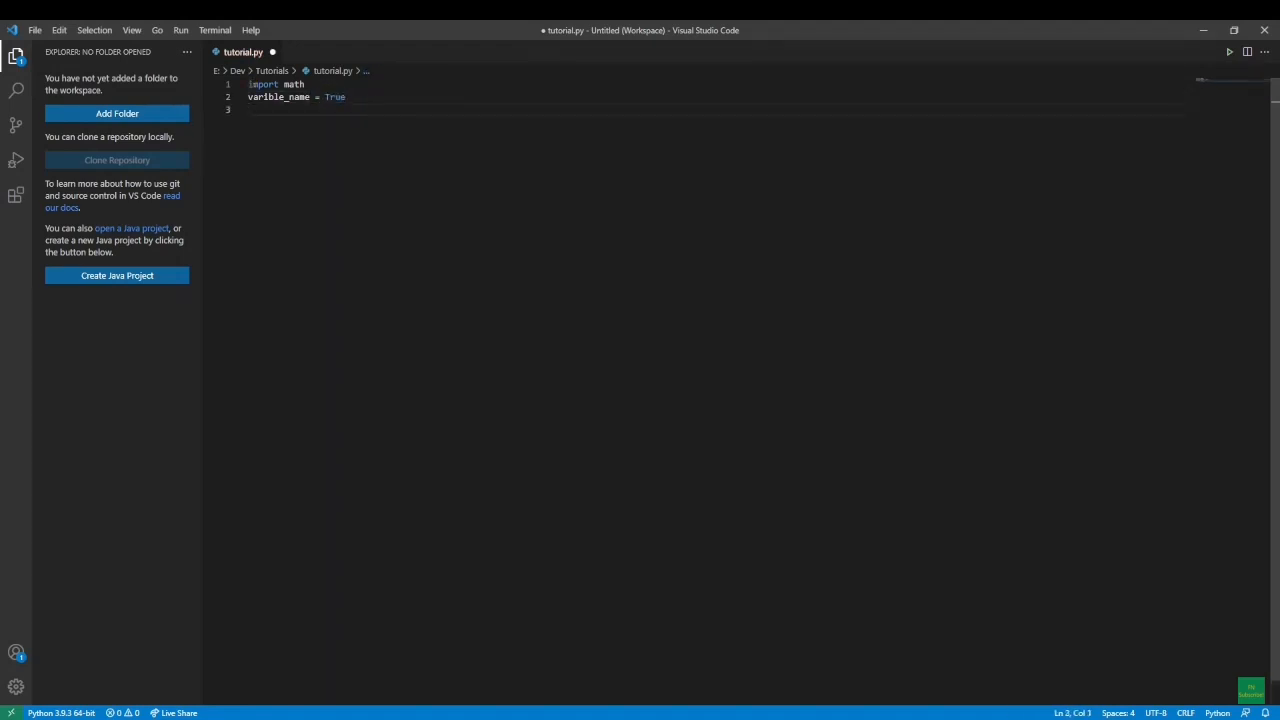
type("print(varible_name")
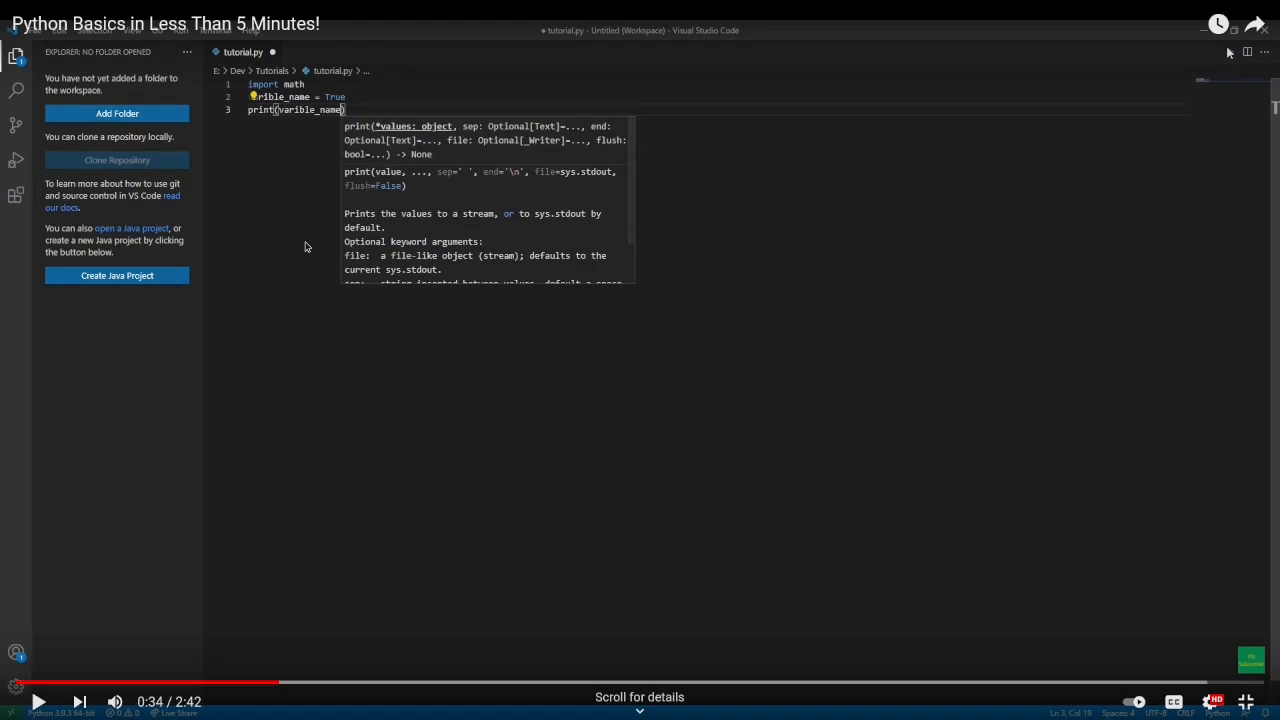
Resume the video to 0:38, after tutorial.py is saved.
left_click(640, 360)
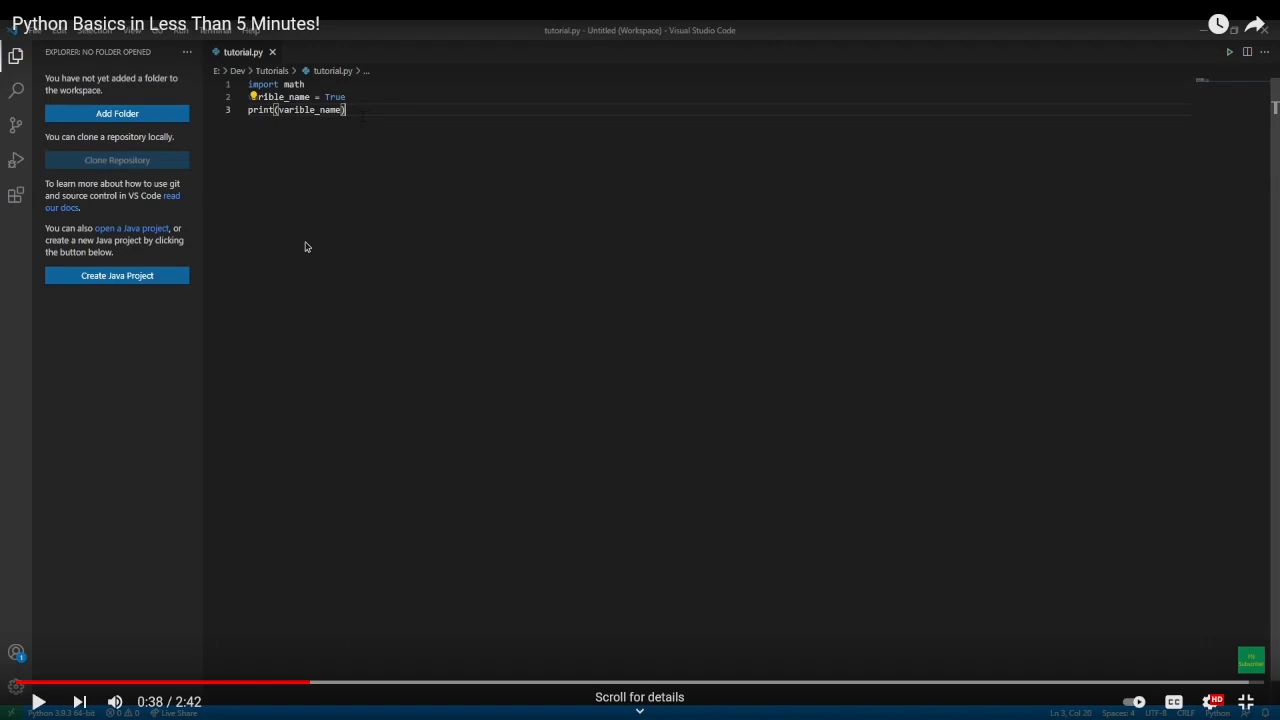
Resume playback as the tutorial defines function_name() referencing varible_name.
left_click(640, 360)
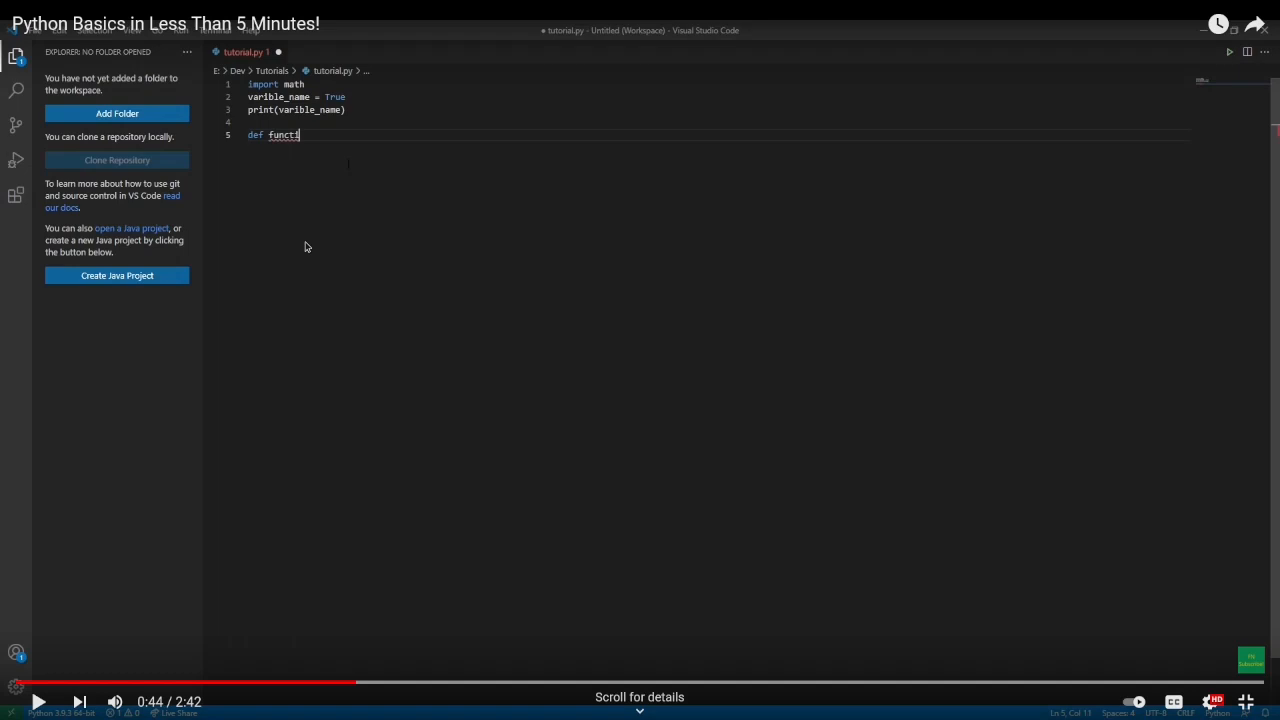
type("on_nam")
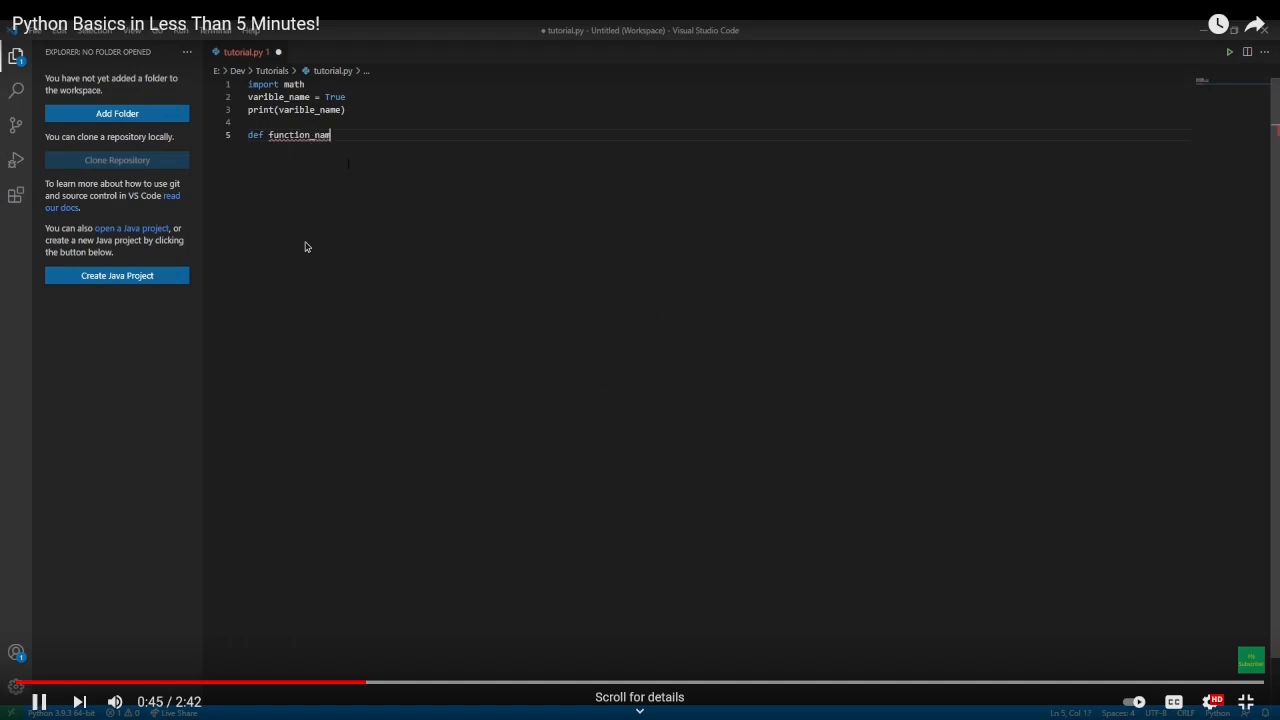
type("():")
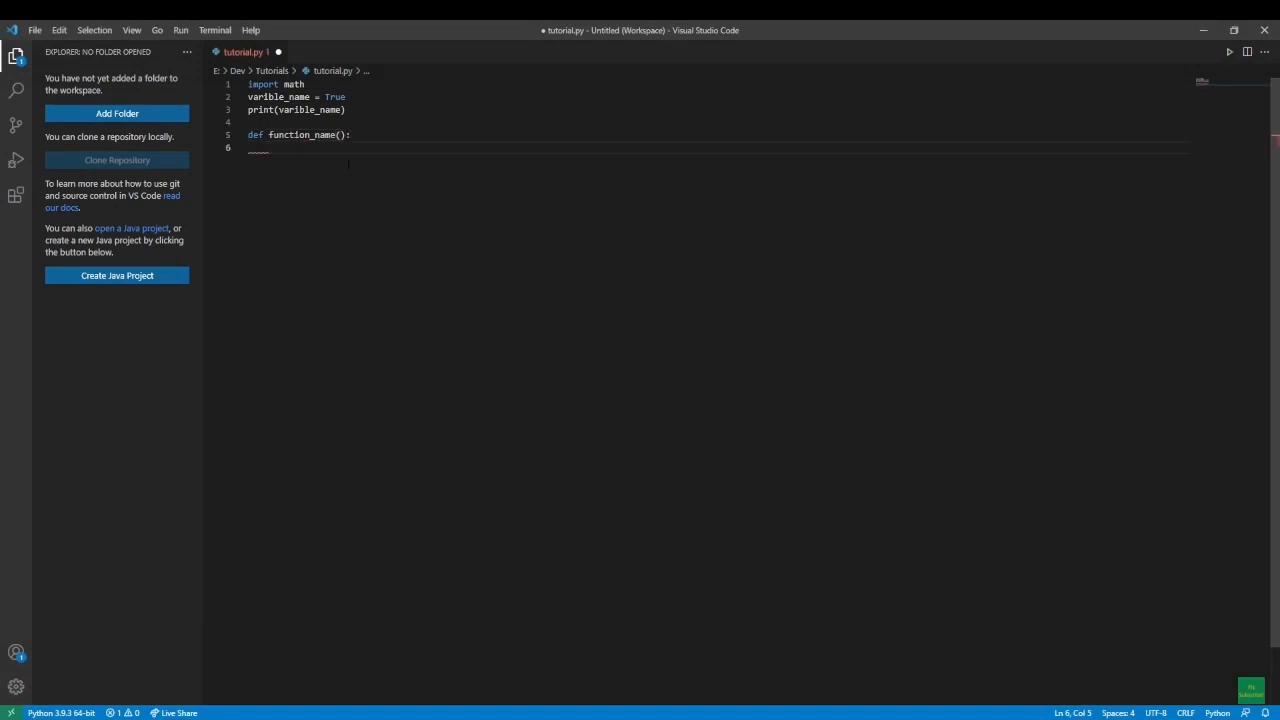
type("varible_name =")
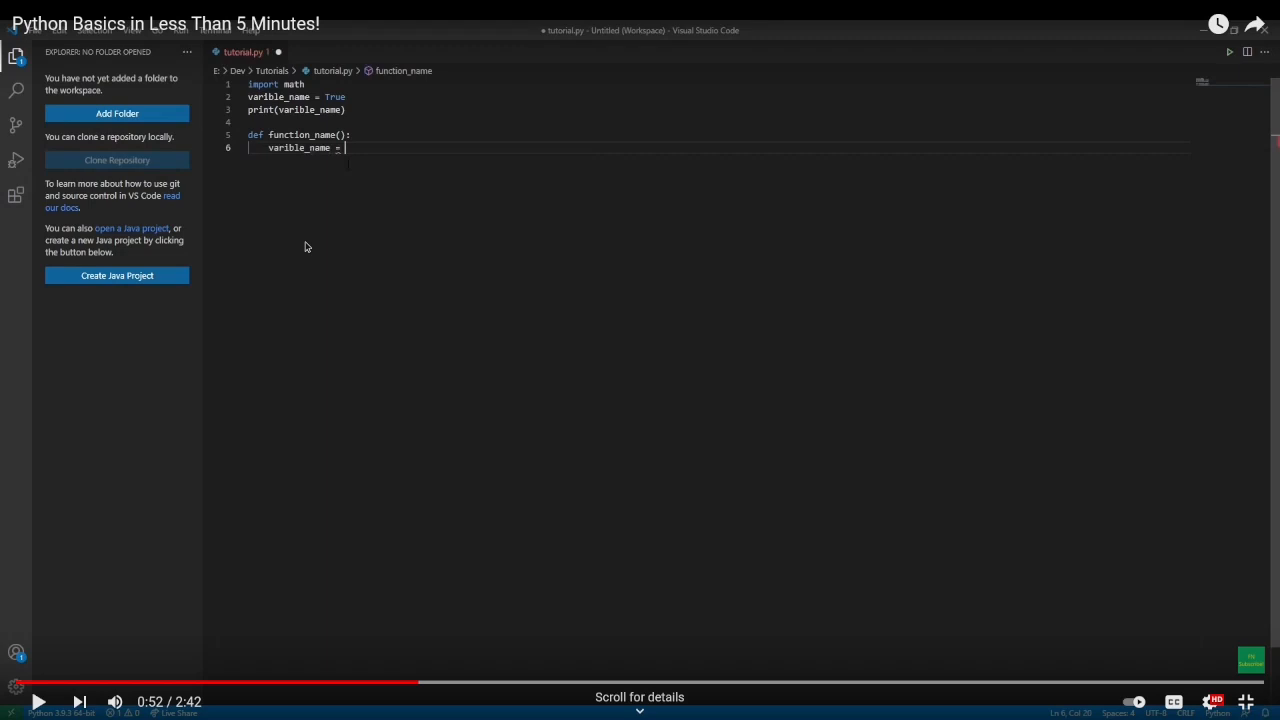
Continue playing as the function sets varible_name to False and prints it.
left_click(640, 360)
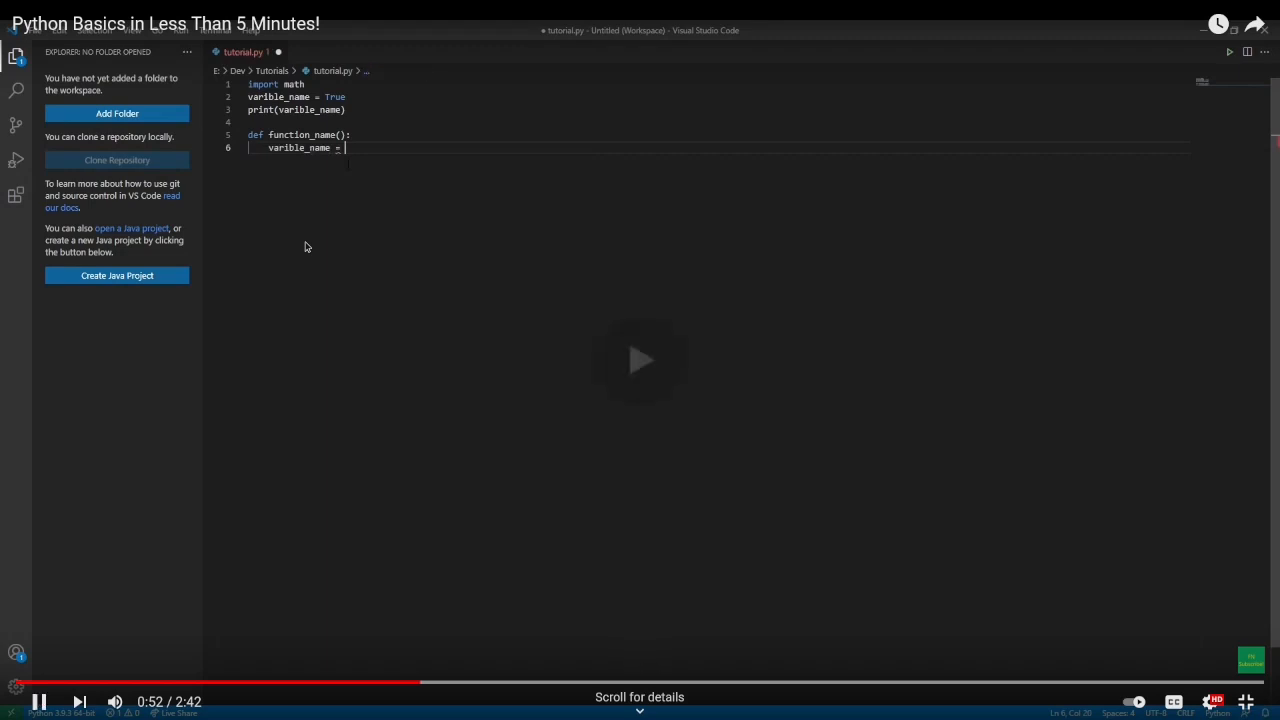
type("False")
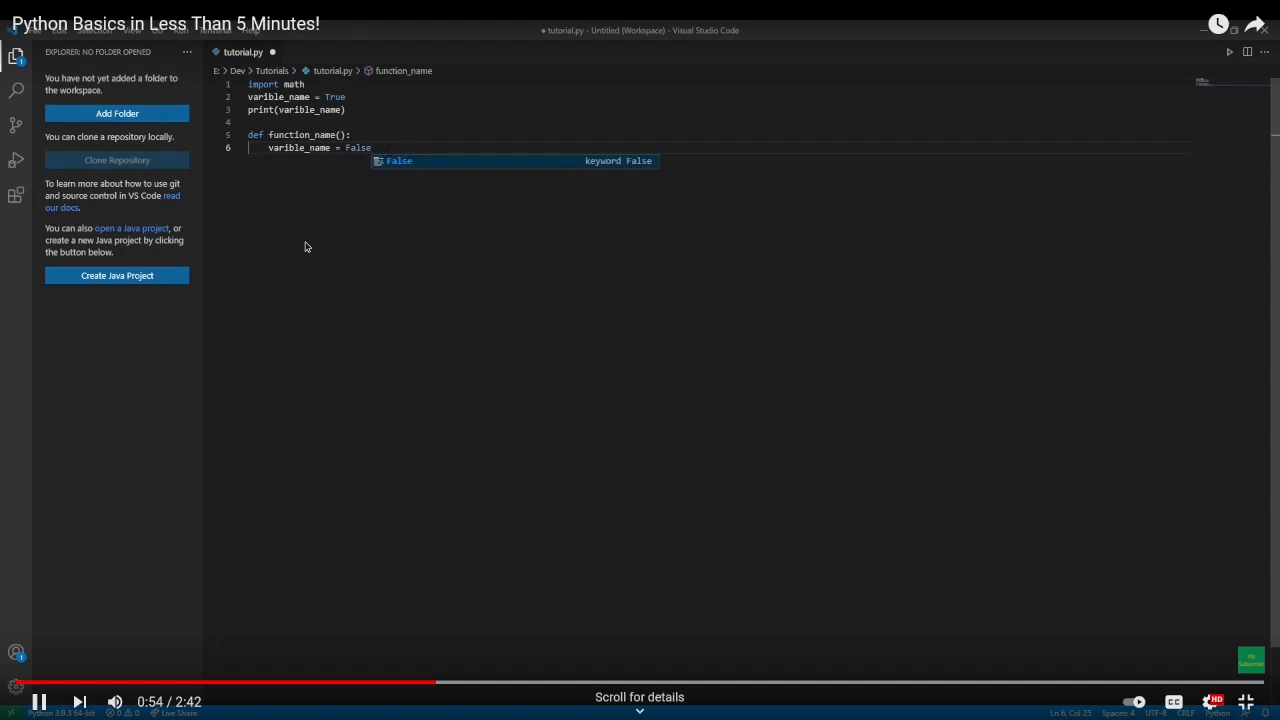
key("Return")
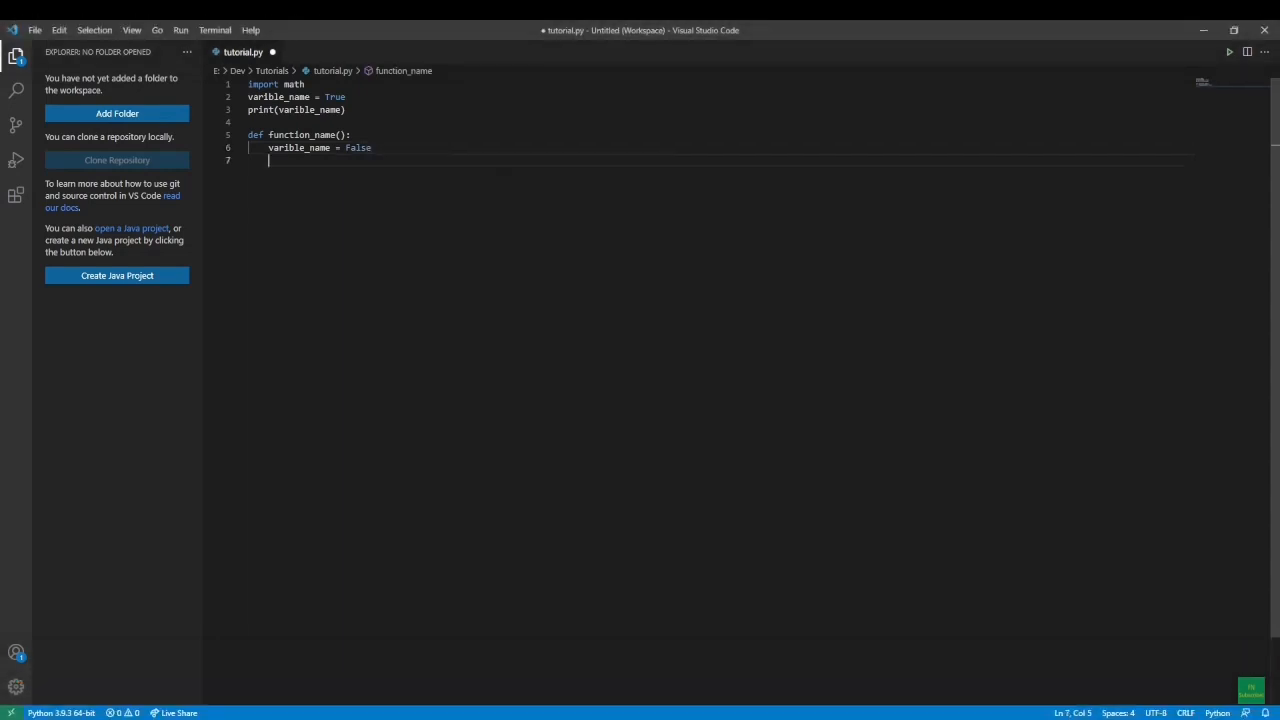
type("print()")
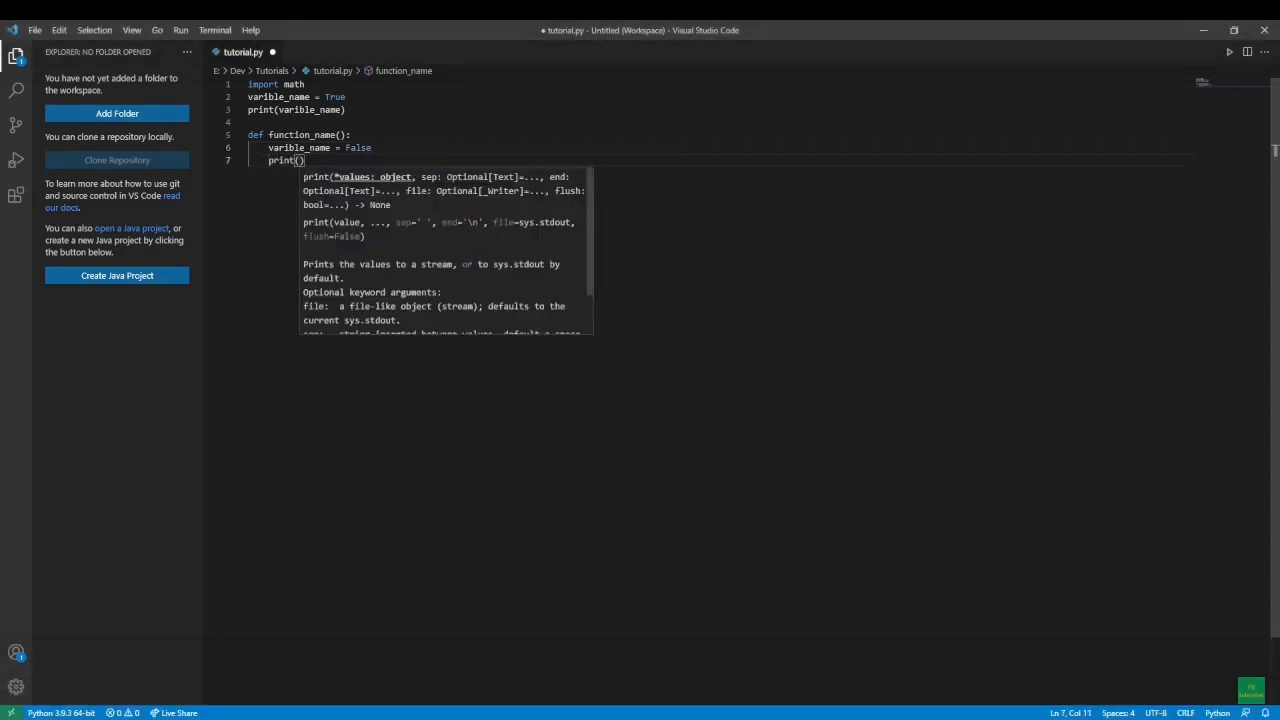
type("varible_name")
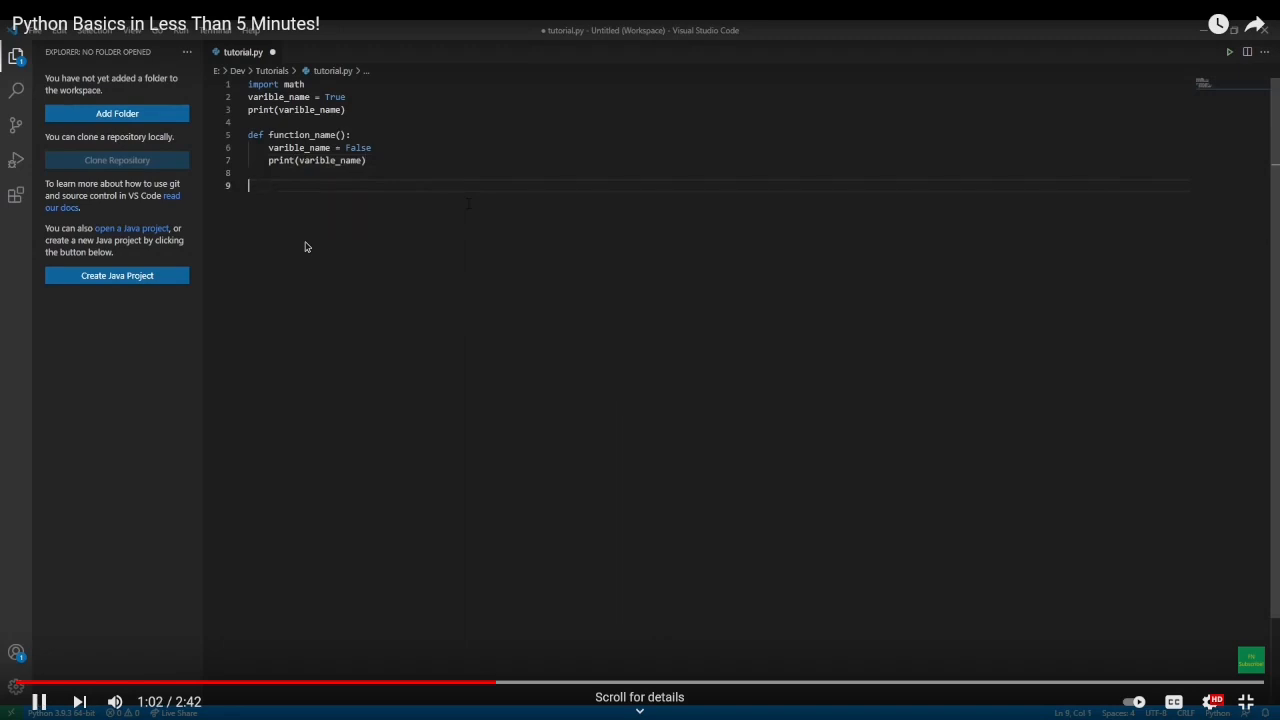
Watch function_name() get called and run in the terminal.
type("function_name(")
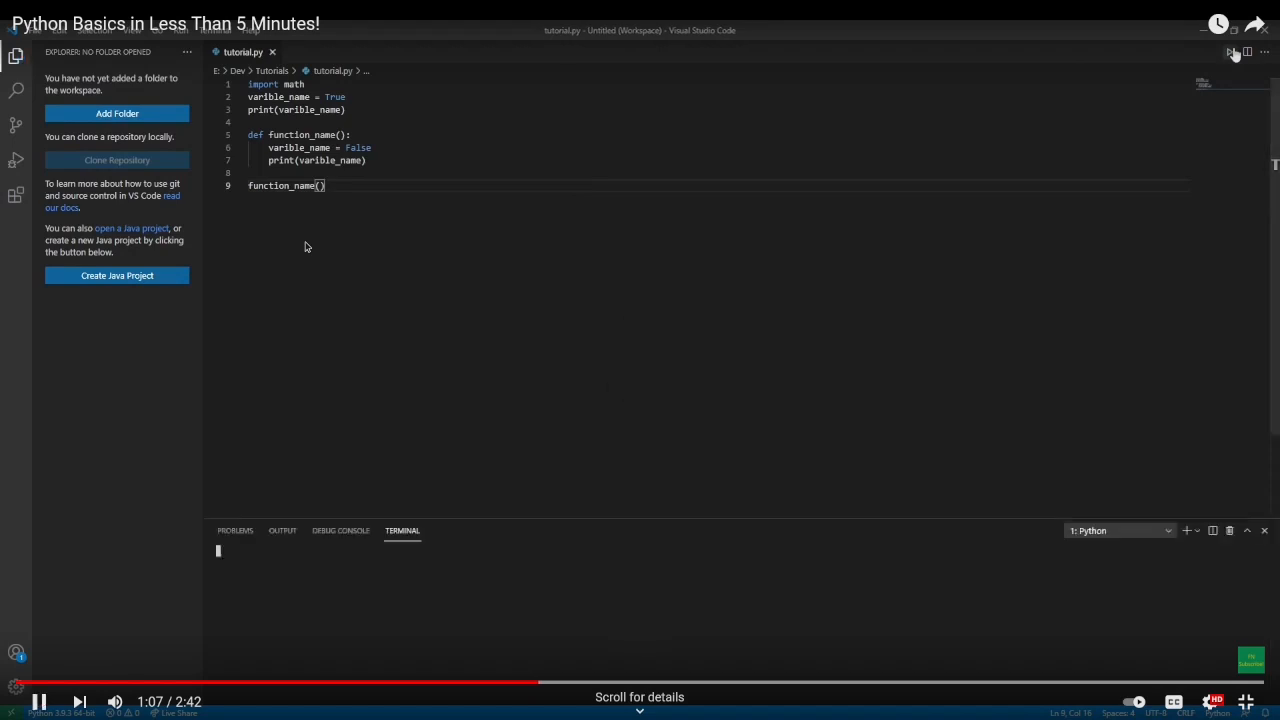
left_click(1229, 52)
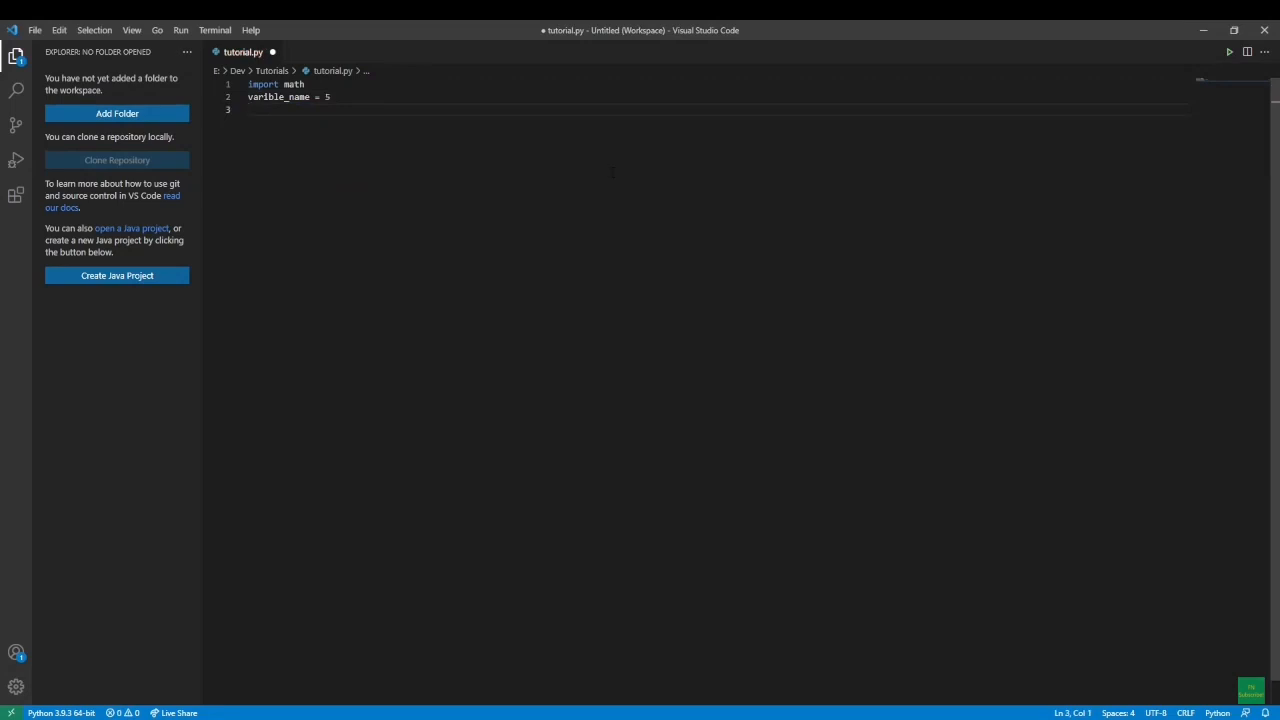
Watch the code become varible_name = 5 followed by varible_name += 5.
type("varible_name +=")
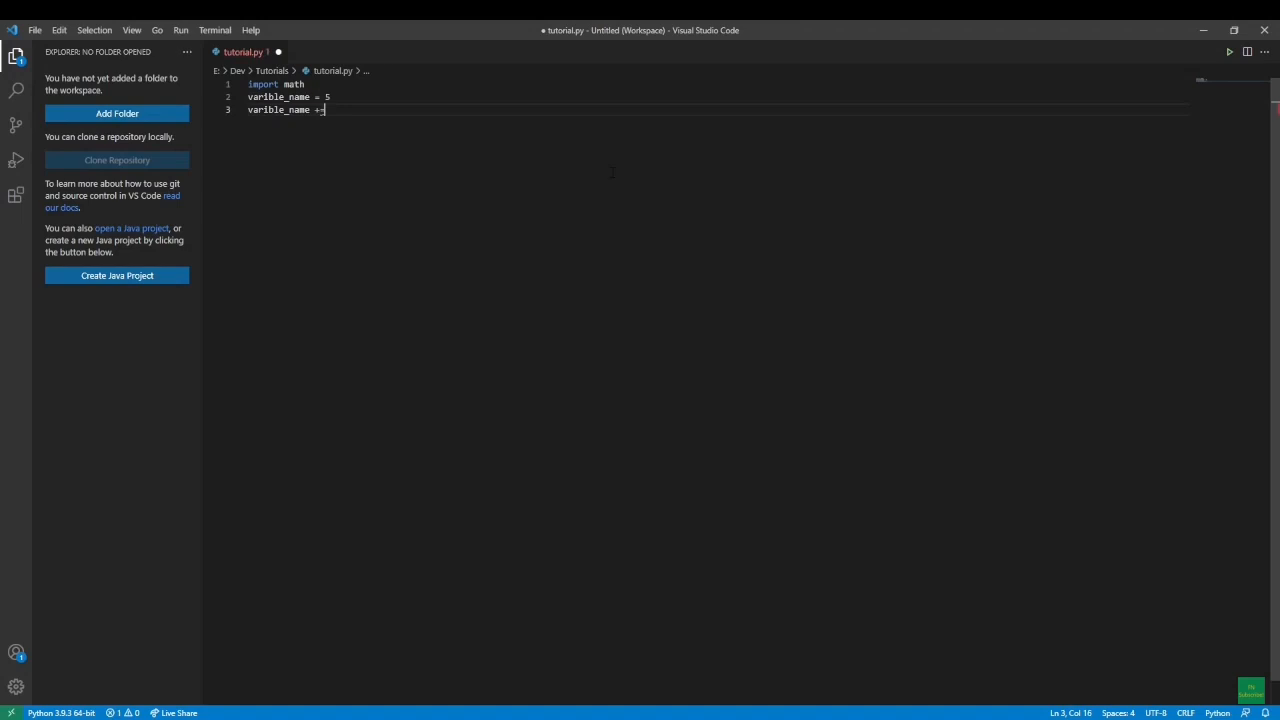
type("5")
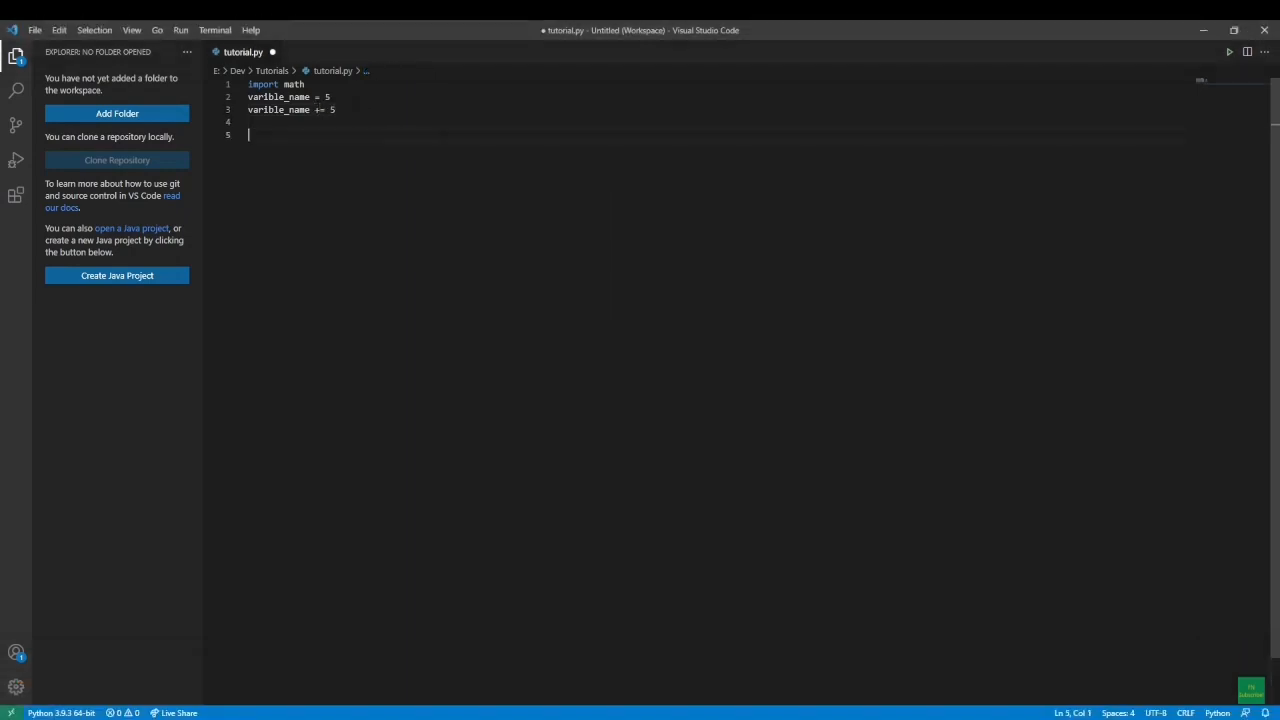
Watch the += line removed, leaving import math and varible_name = 5.
type("print(va")
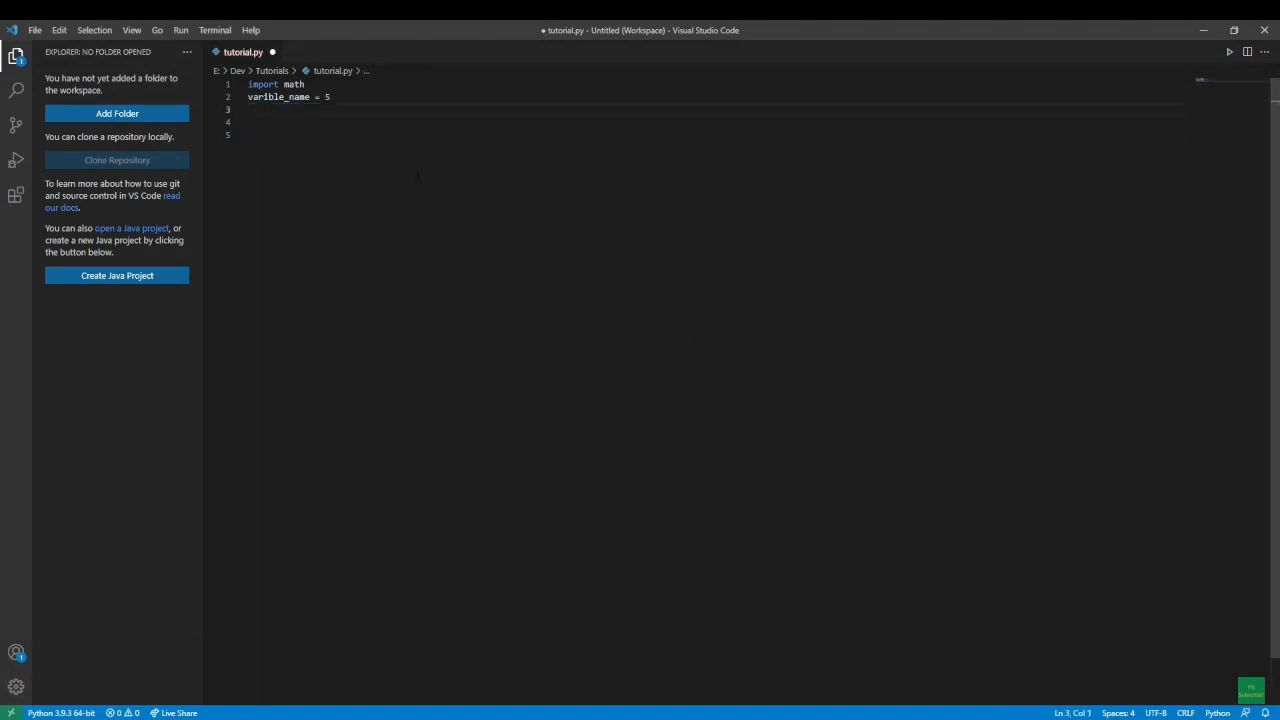
Watch the tutorial add 'if varible_name >= 5:' with varible_name = 4 indented.
type("if varible_name")
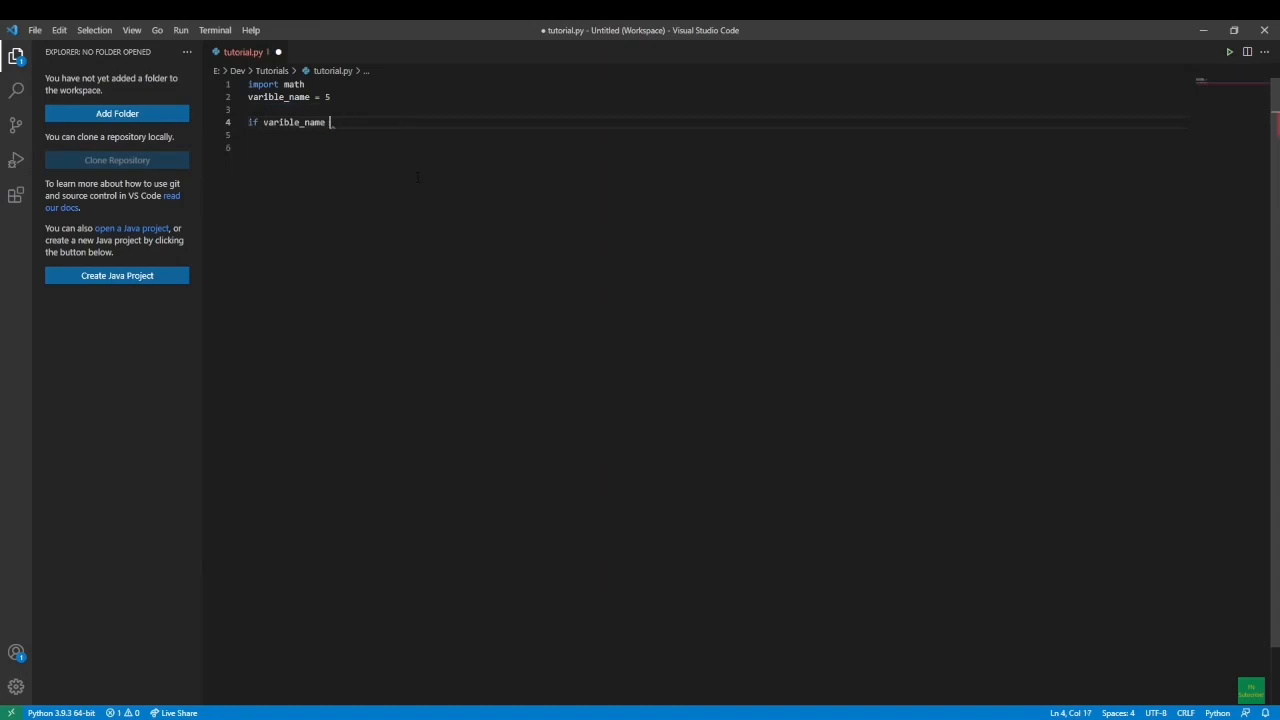
type(">= 5:")
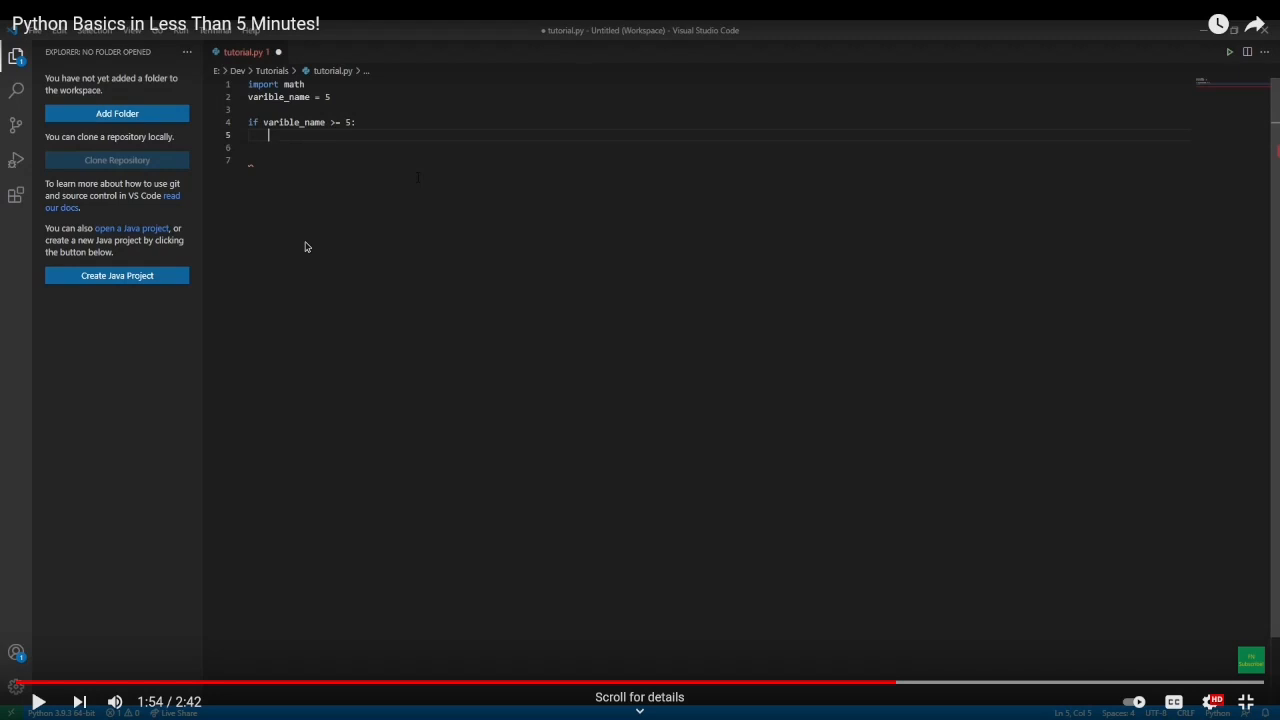
type("varible_name = 4")
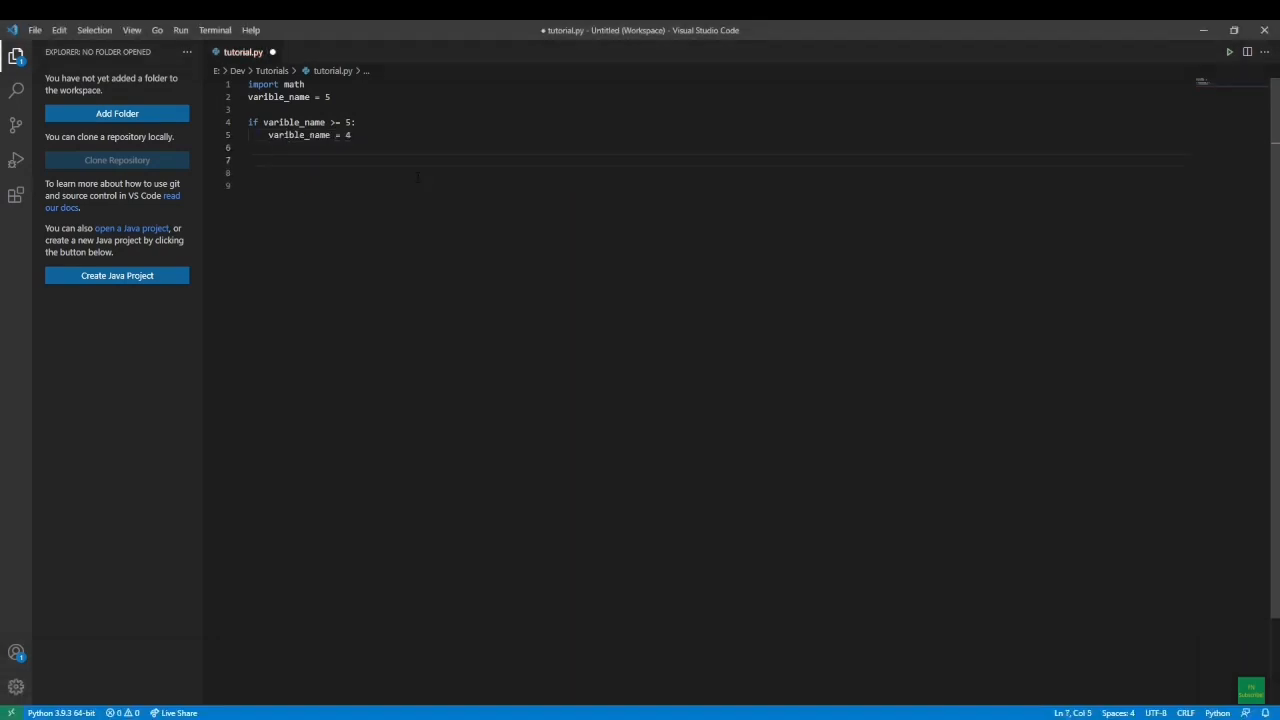
Watch an else branch with varible_name += 5 appear under the if block.
type("else:")
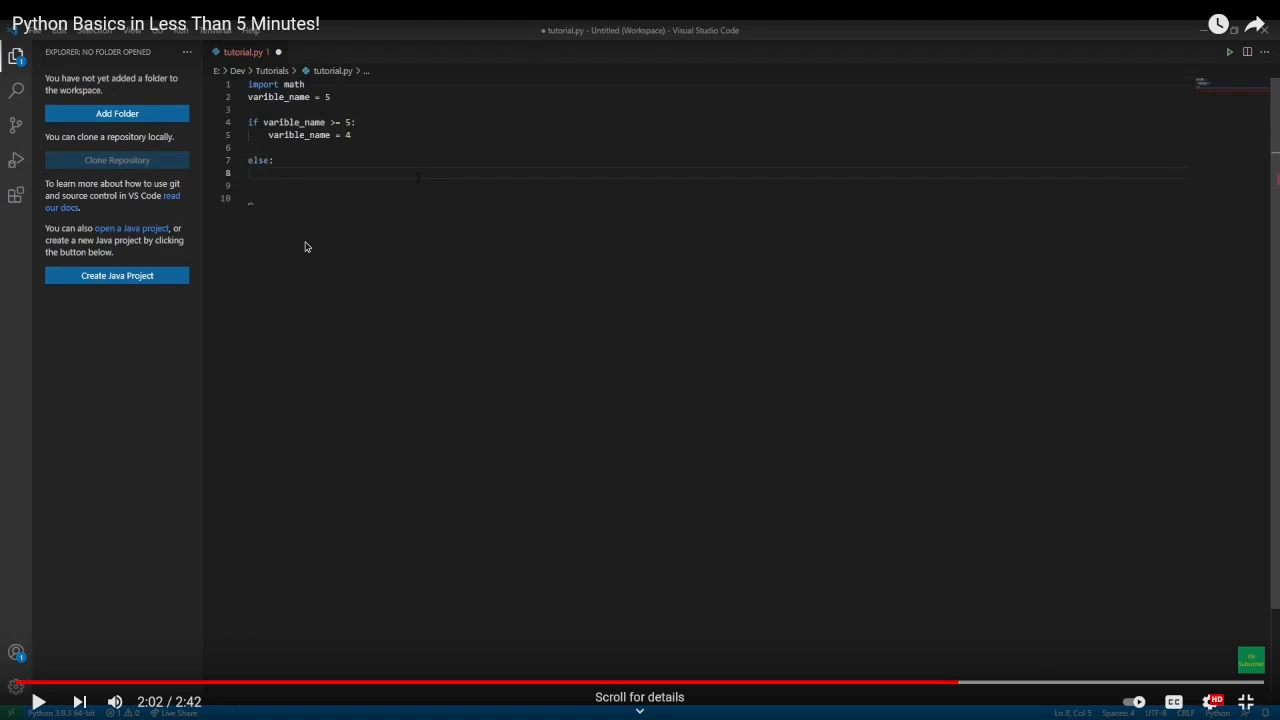
type("varible_name += 5")
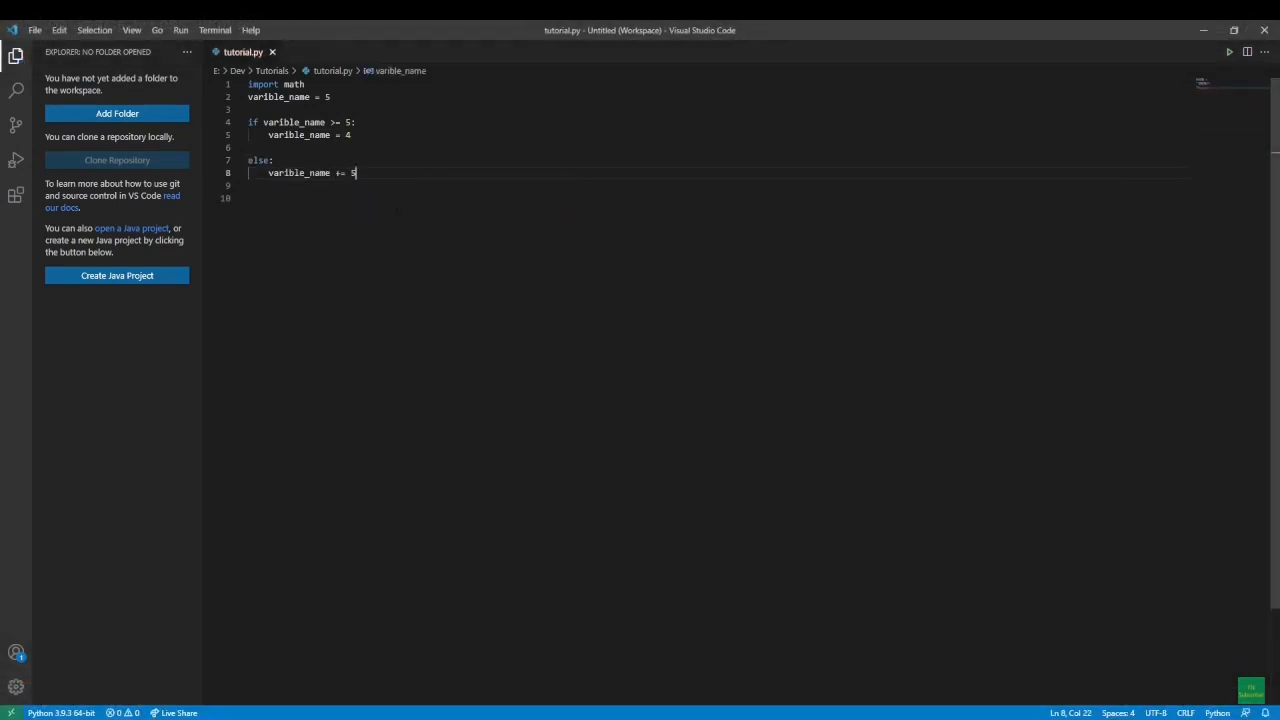
Add print(varible_name) to both if/else branches and run the script, printing 4.
type("print(varible_name")
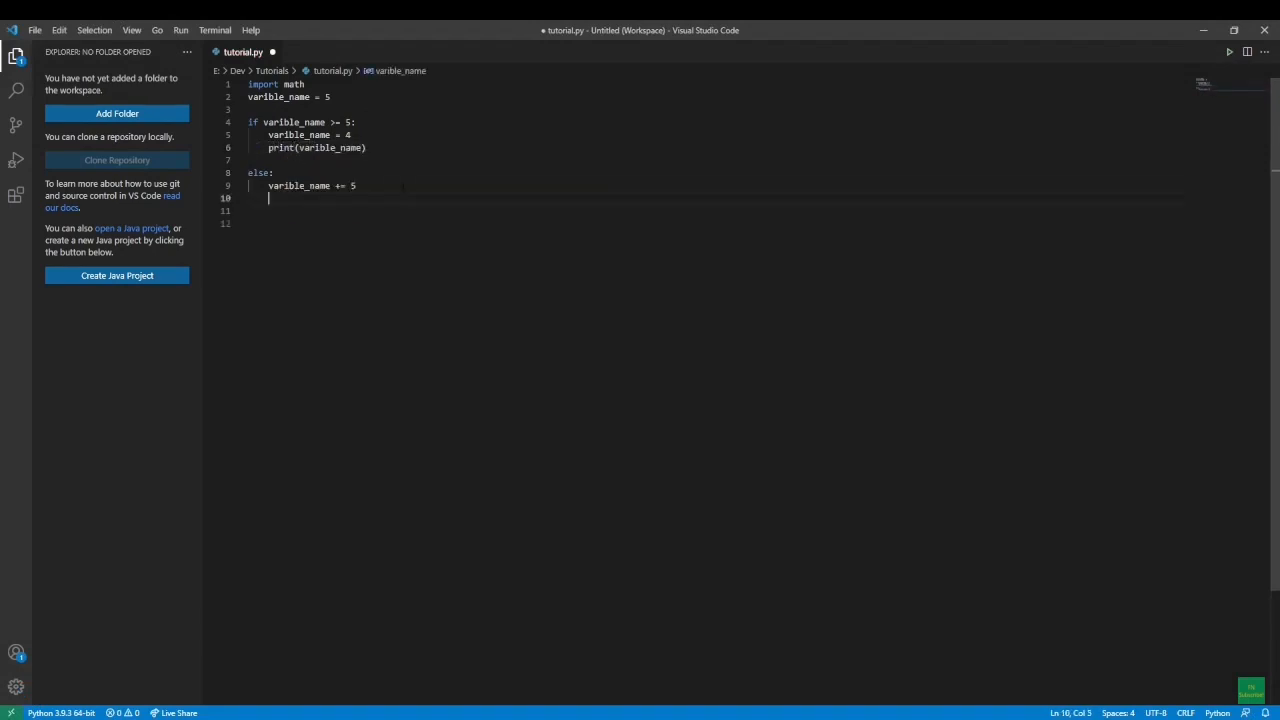
type("print(varible_name)")
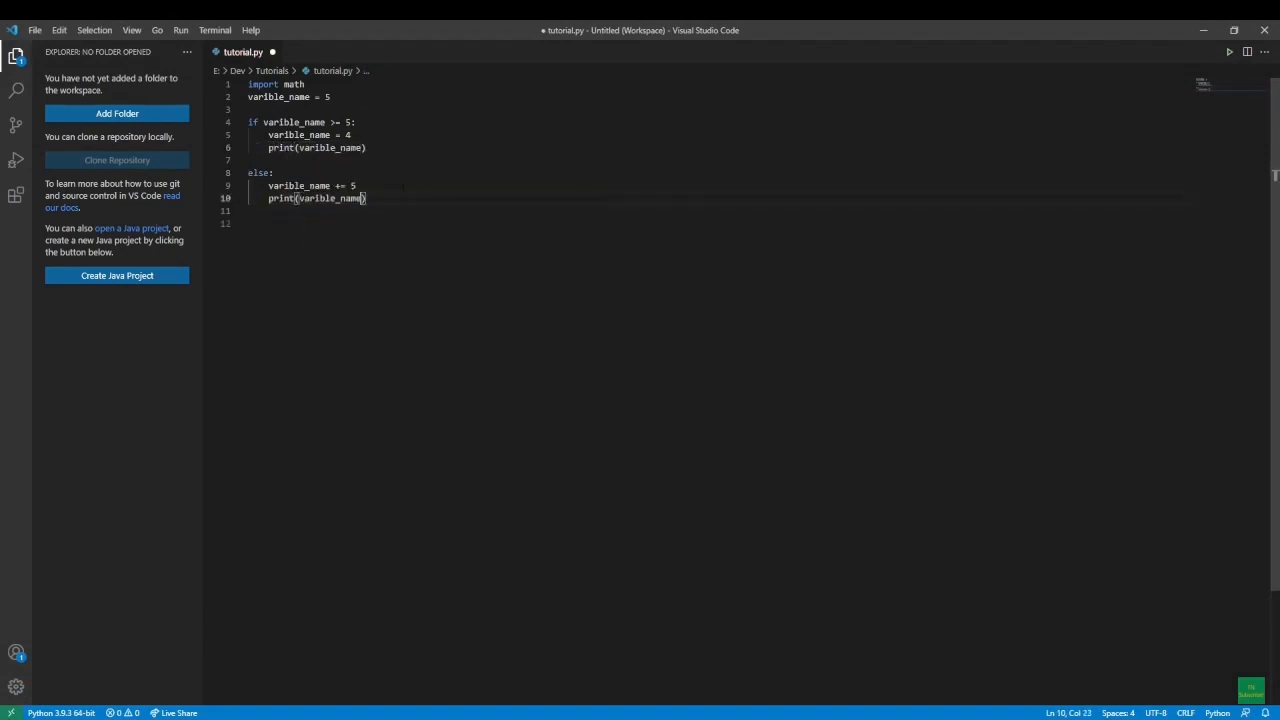
left_click(1228, 51)
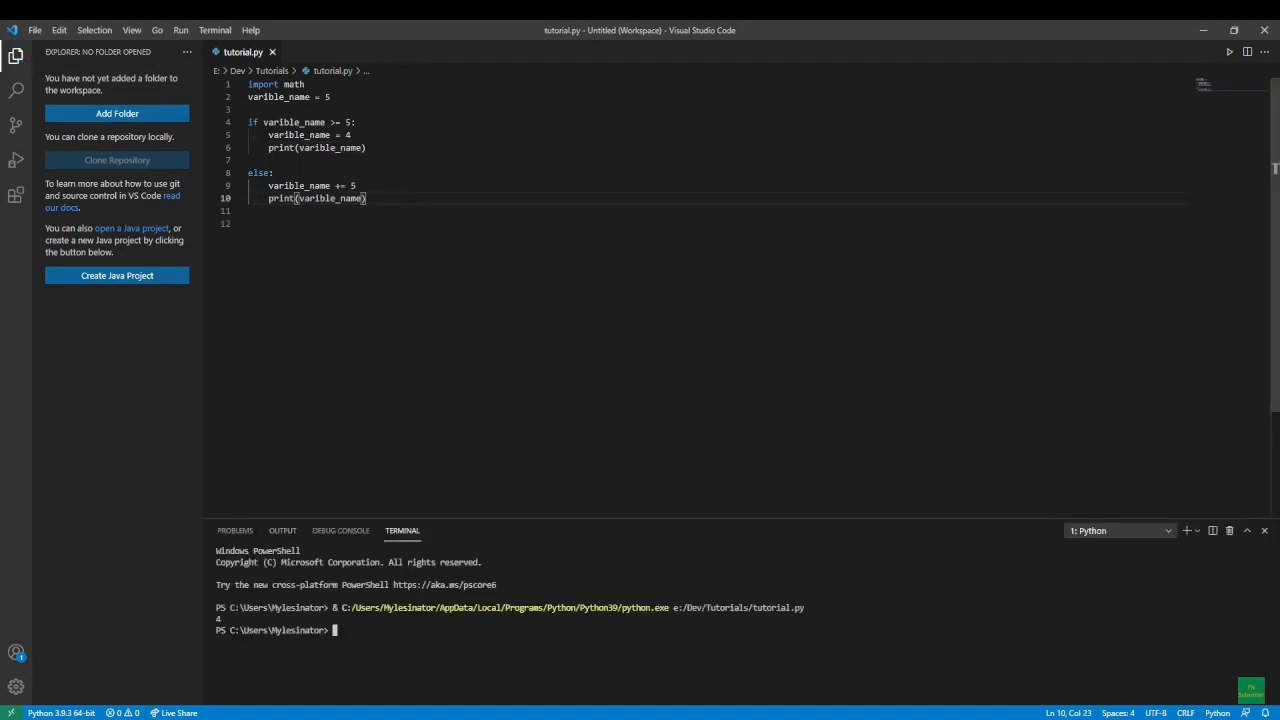
Play on through changing the start value to 4 and the run printing 9.
left_click(640, 360)
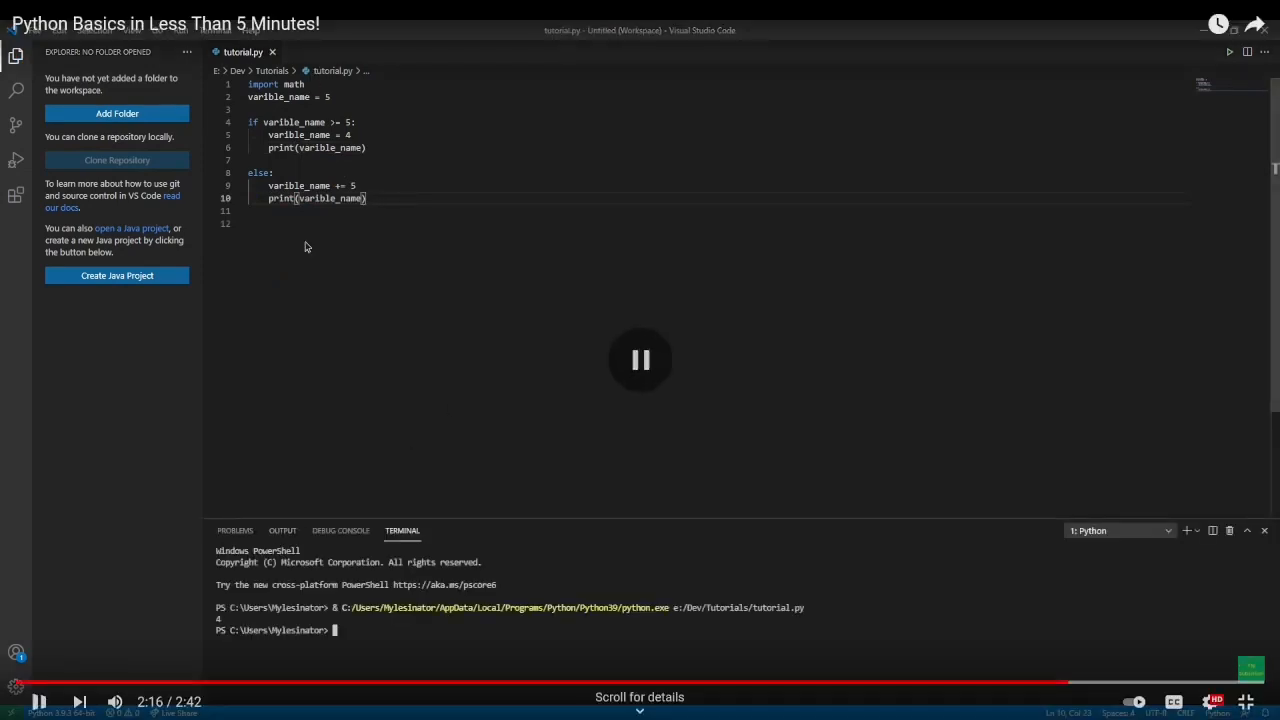
left_click(640, 360)
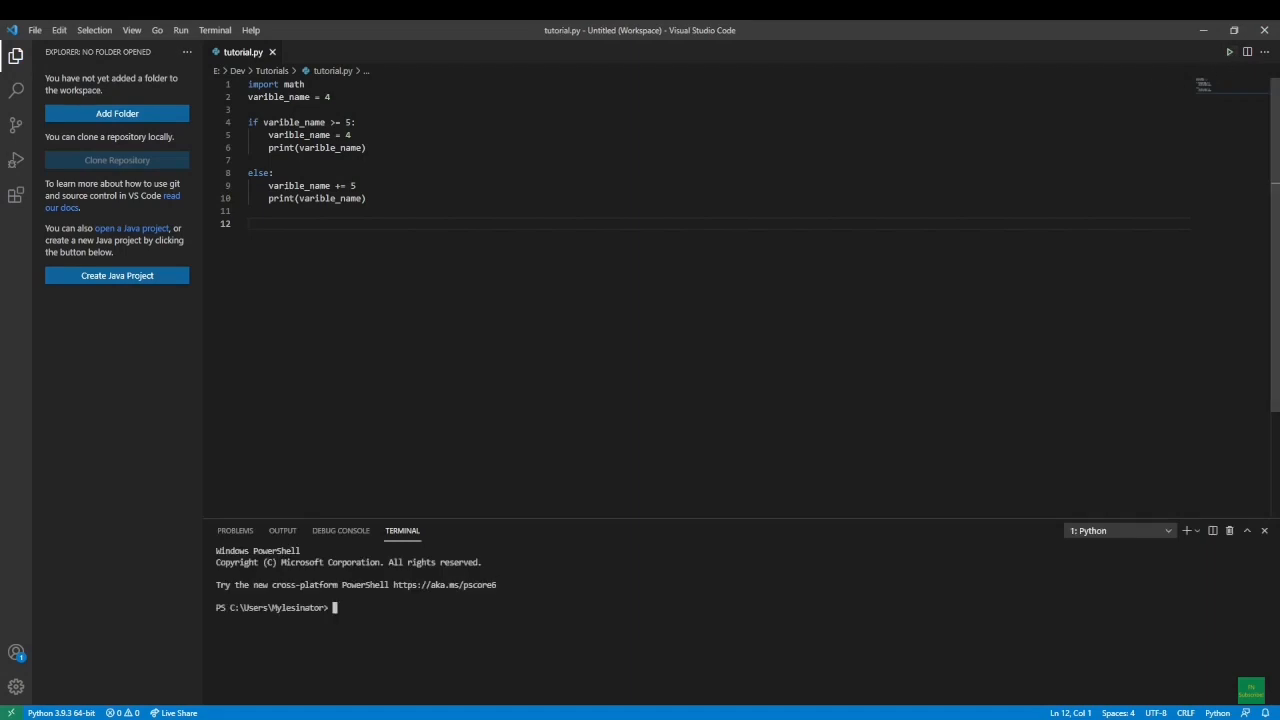
left_click(1229, 52)
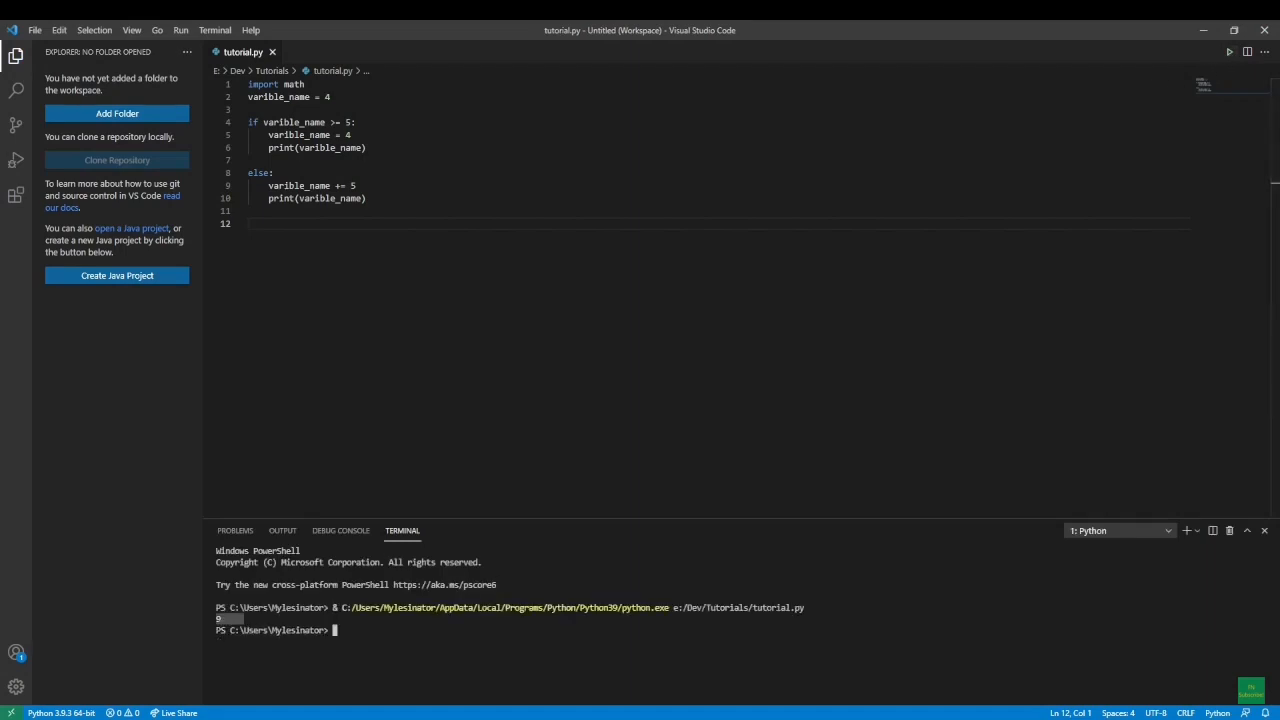